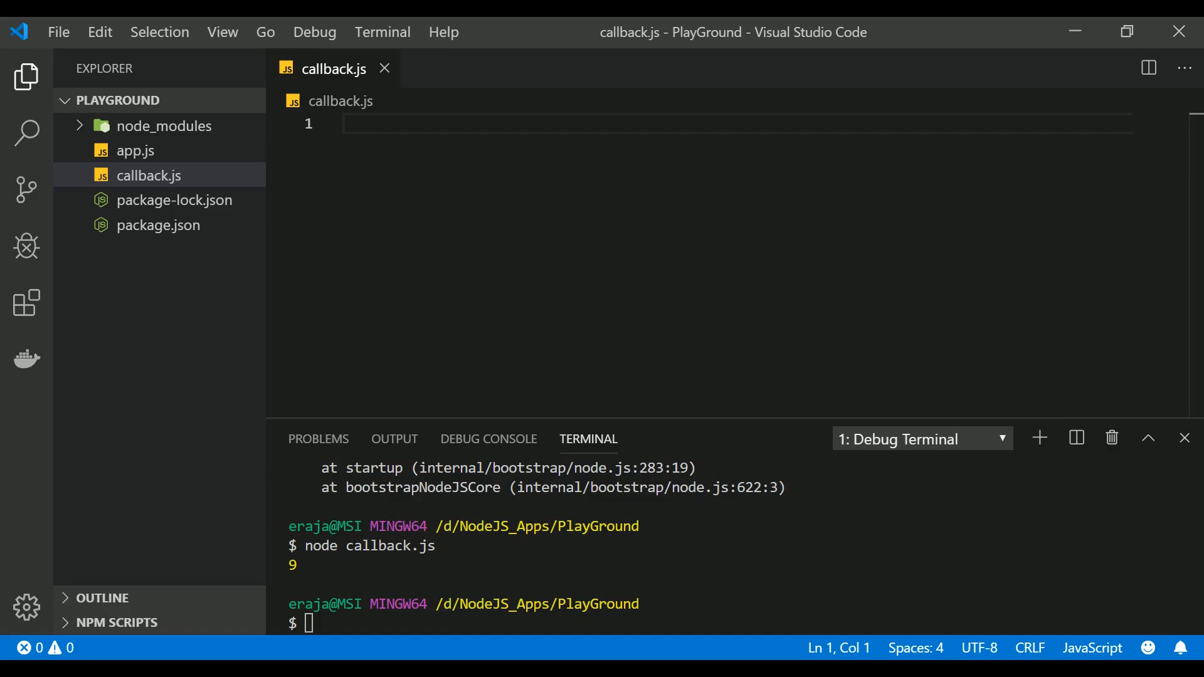
- Define const addNum = (a, b) => { return a+b } in callback.js
type("c")
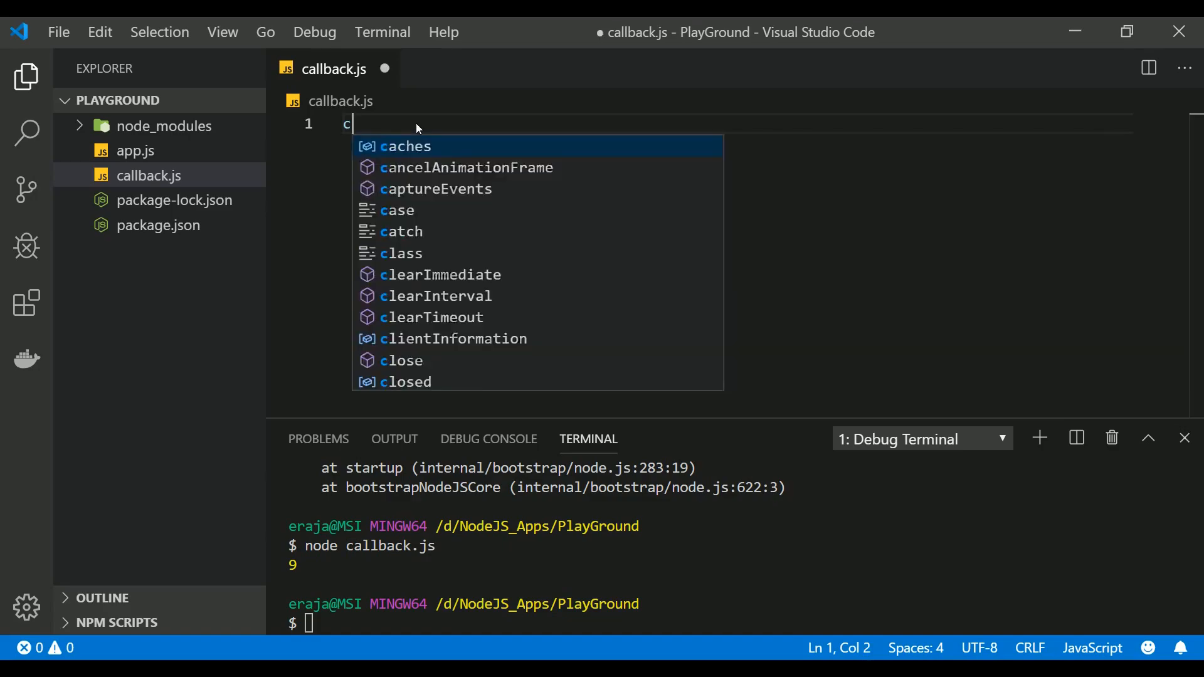
type("onst addNum = (")
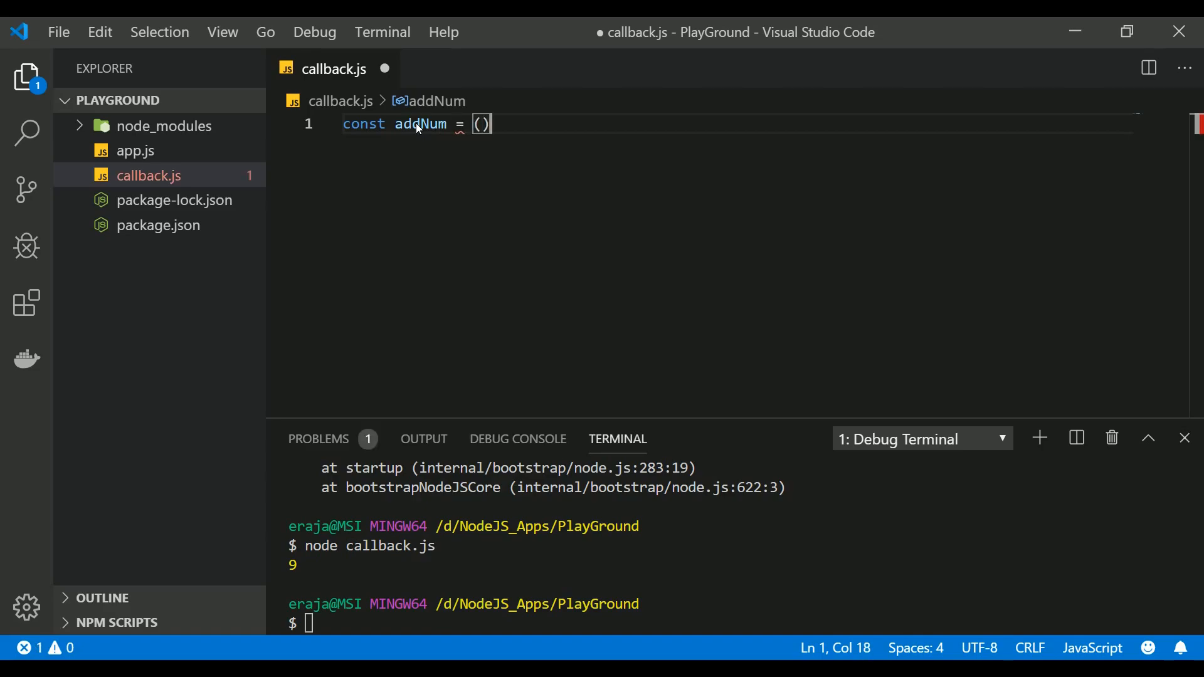
type("a, b")
type("return")
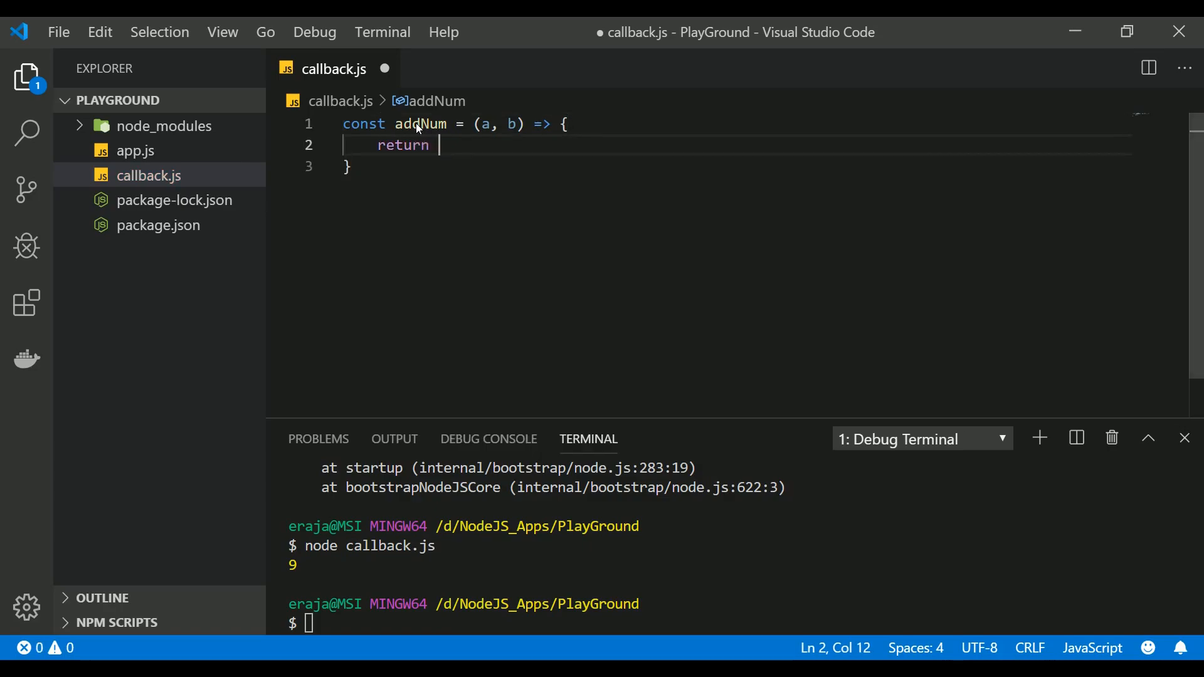
type("a+b")
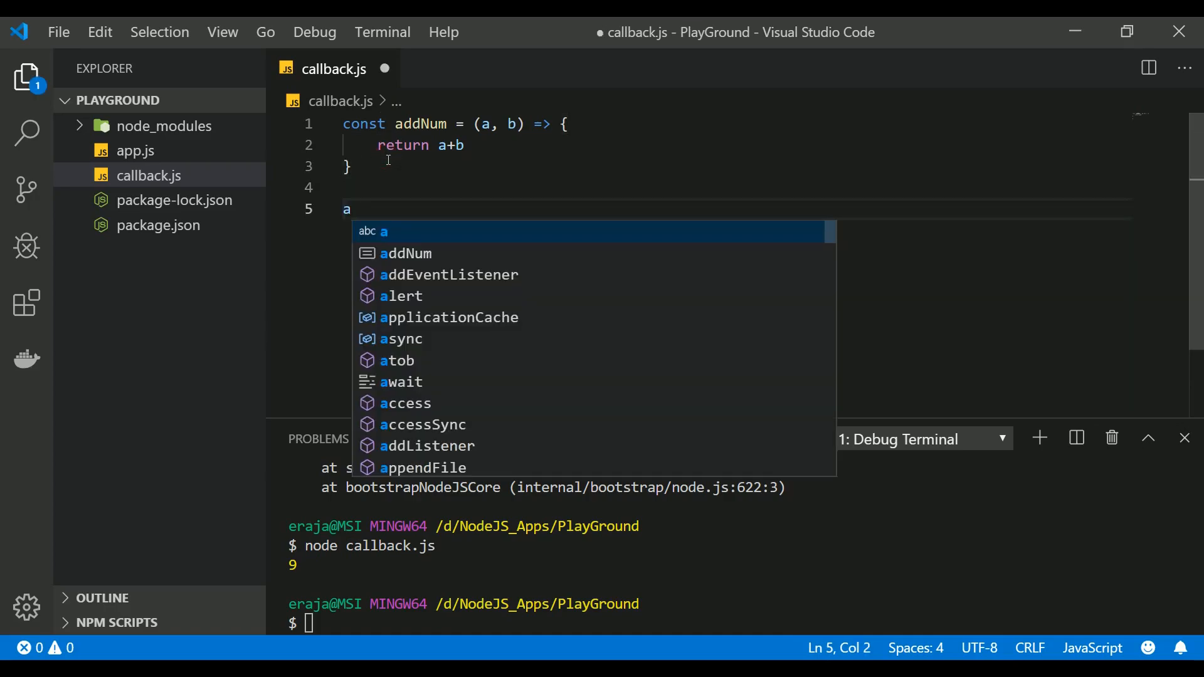
- Log addNum(4,5) and run node callback.js so the terminal prints 9
type("le.log();")
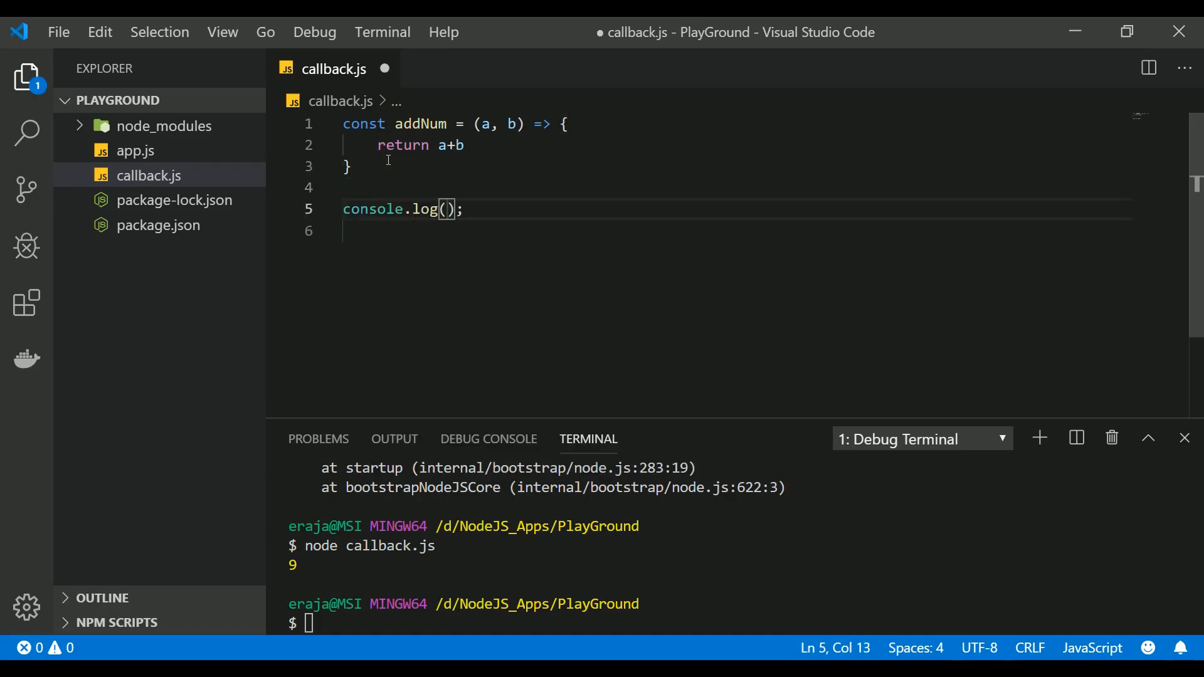
type("addNum")
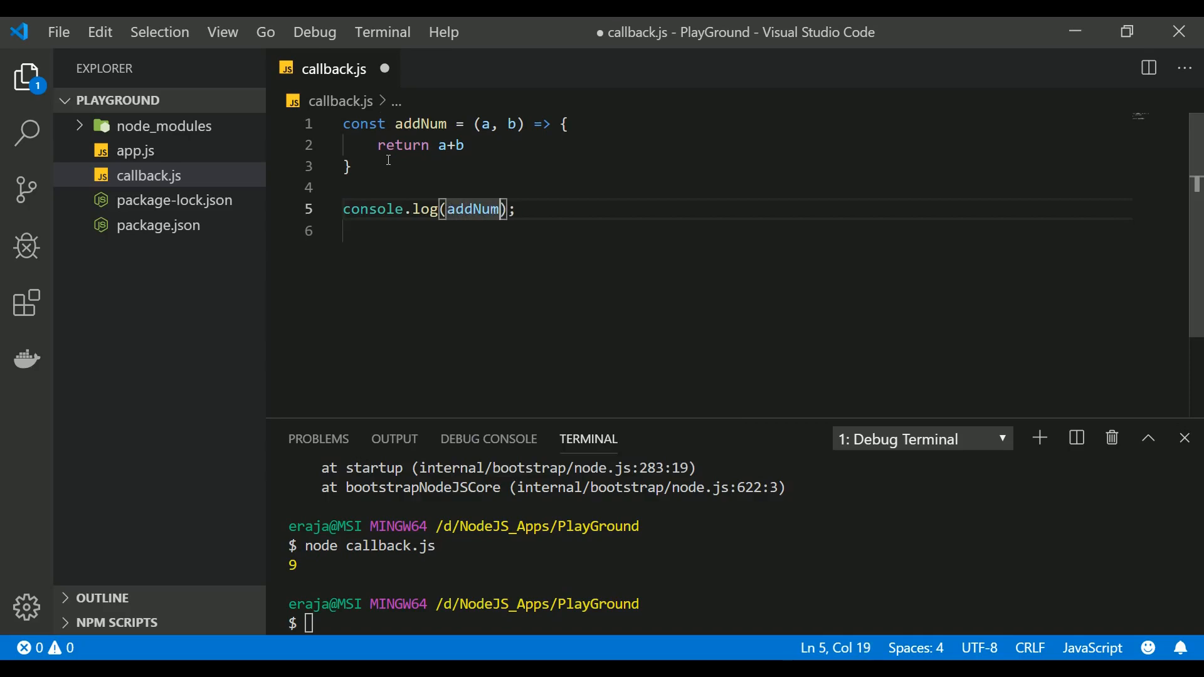
type("4,5)")
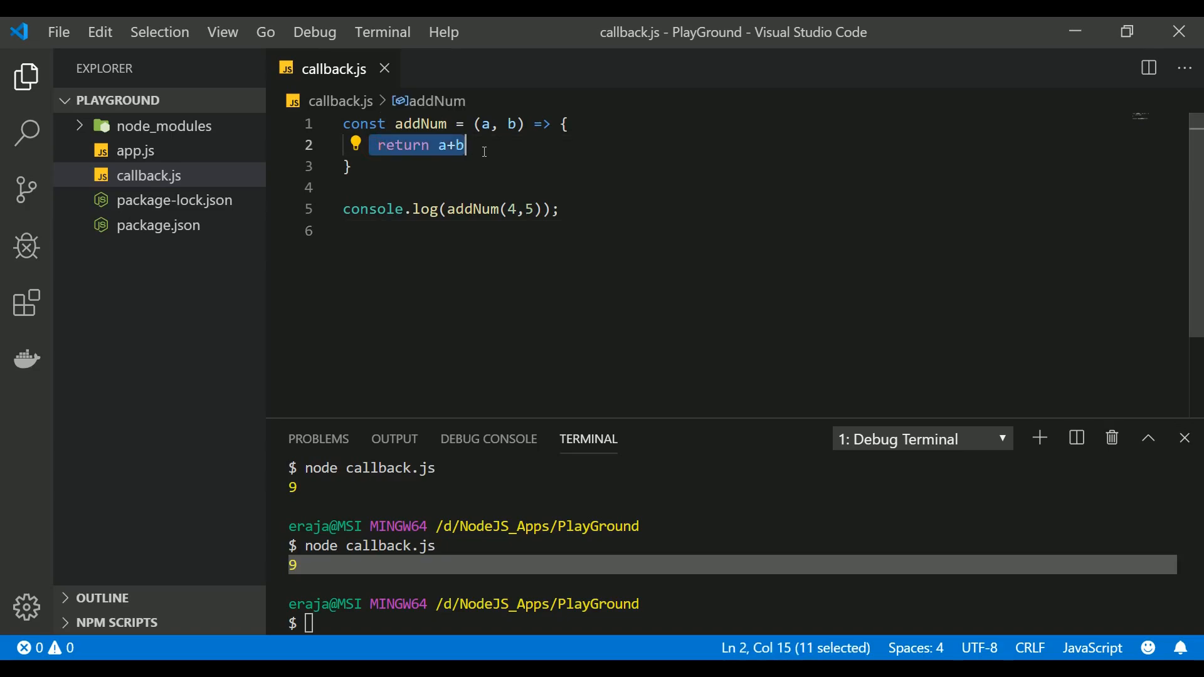
- Wrap return a+b in setTimeout(()=>{ ... }, 2000) inside addNum and save
type("setTimeout")
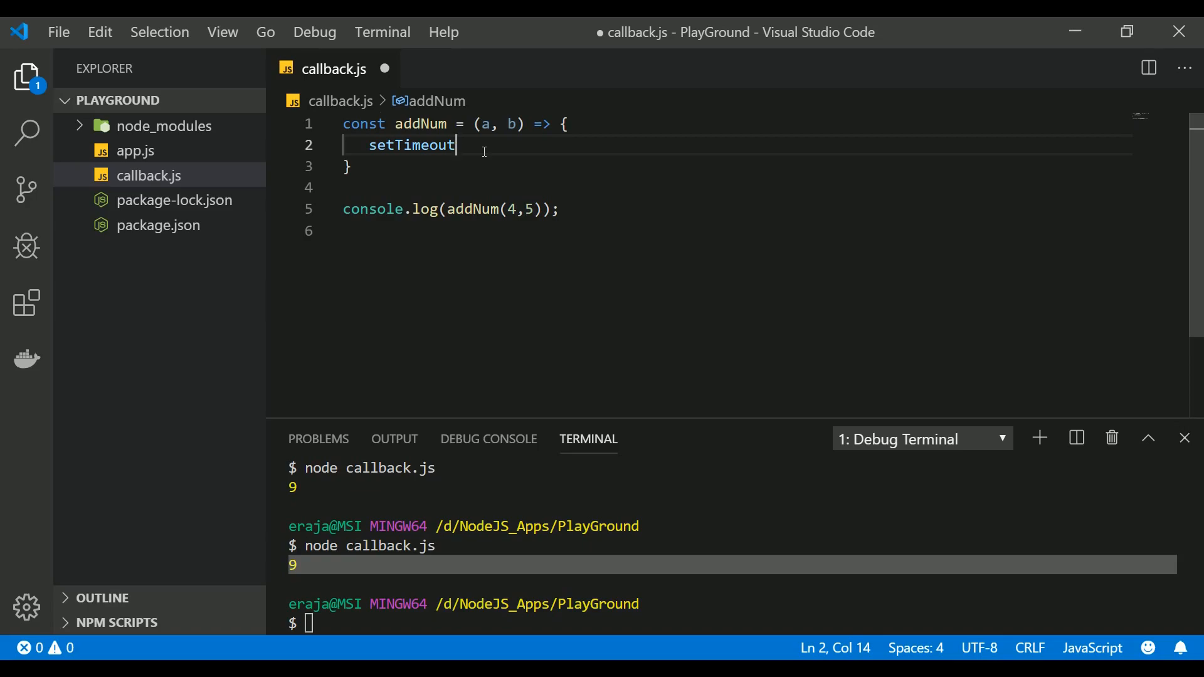
type("(")
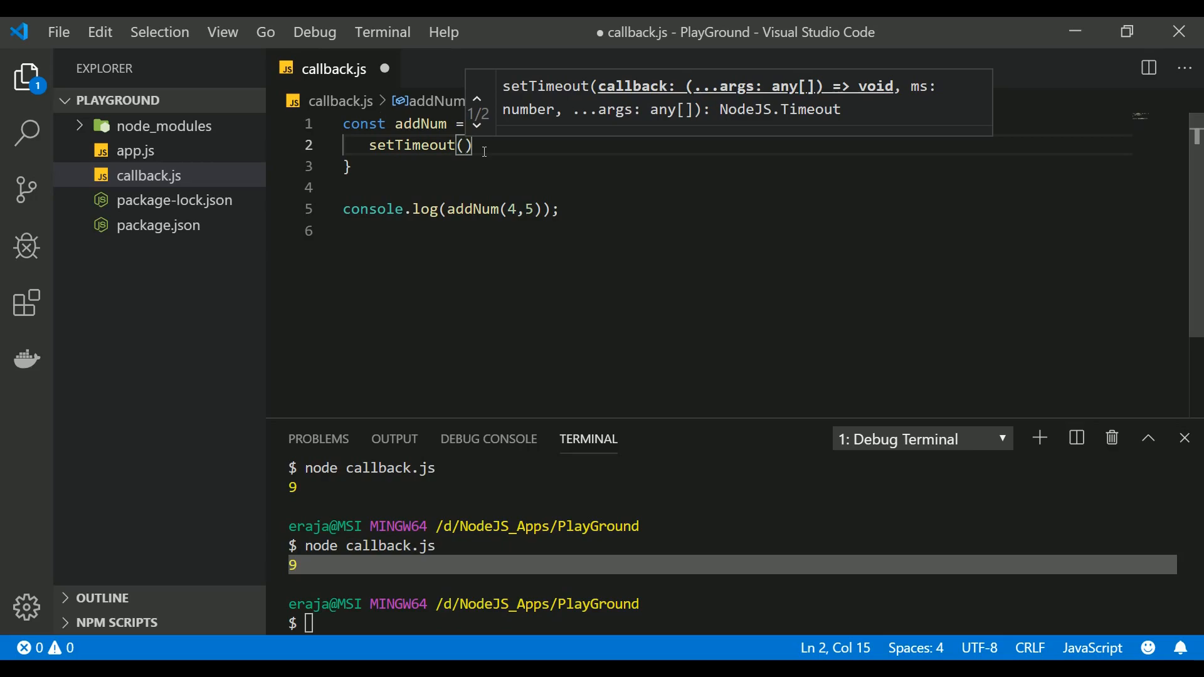
type("()")
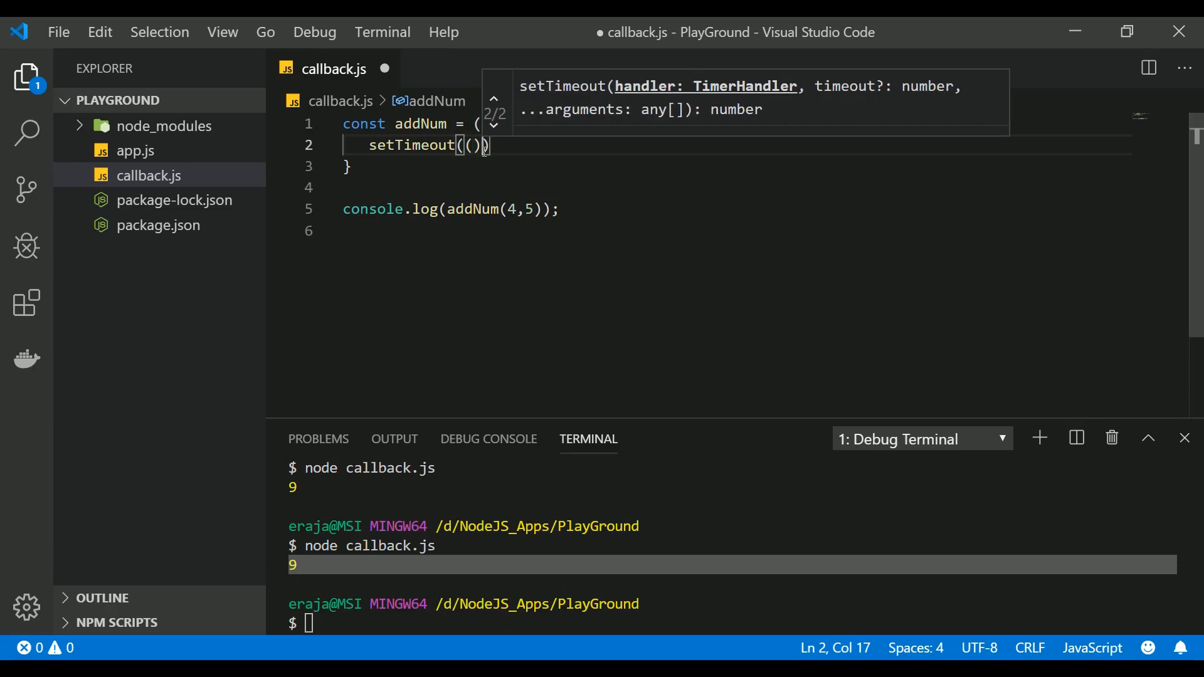
type("=>{}")
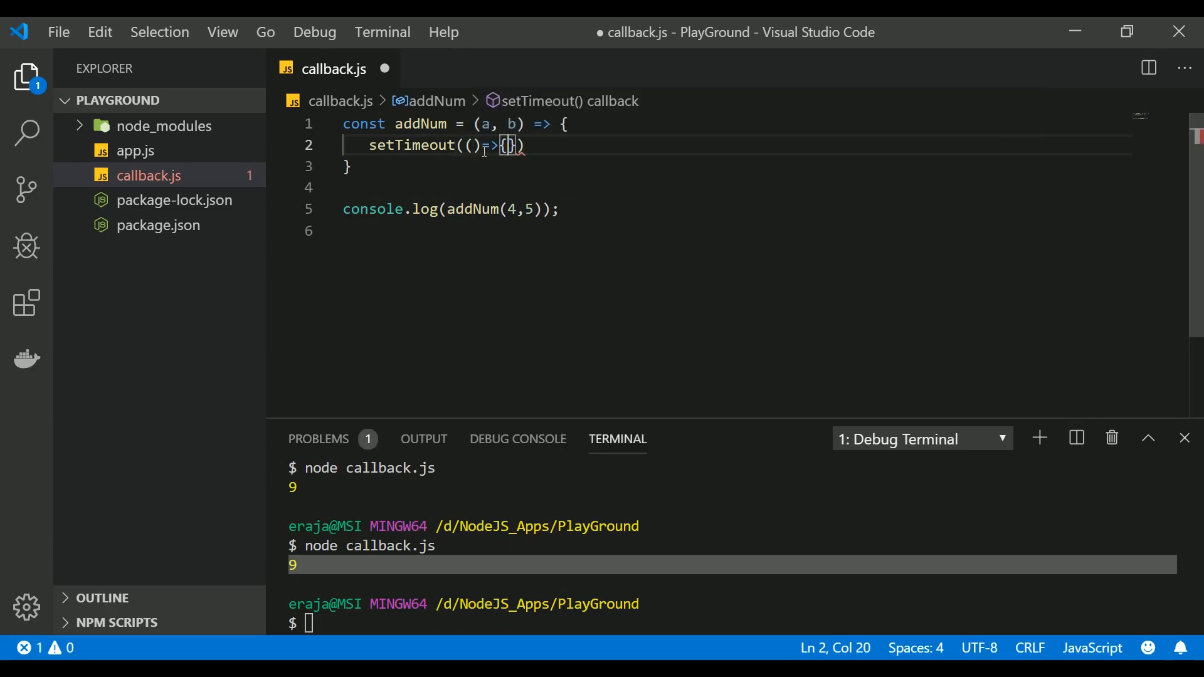
type("reut")
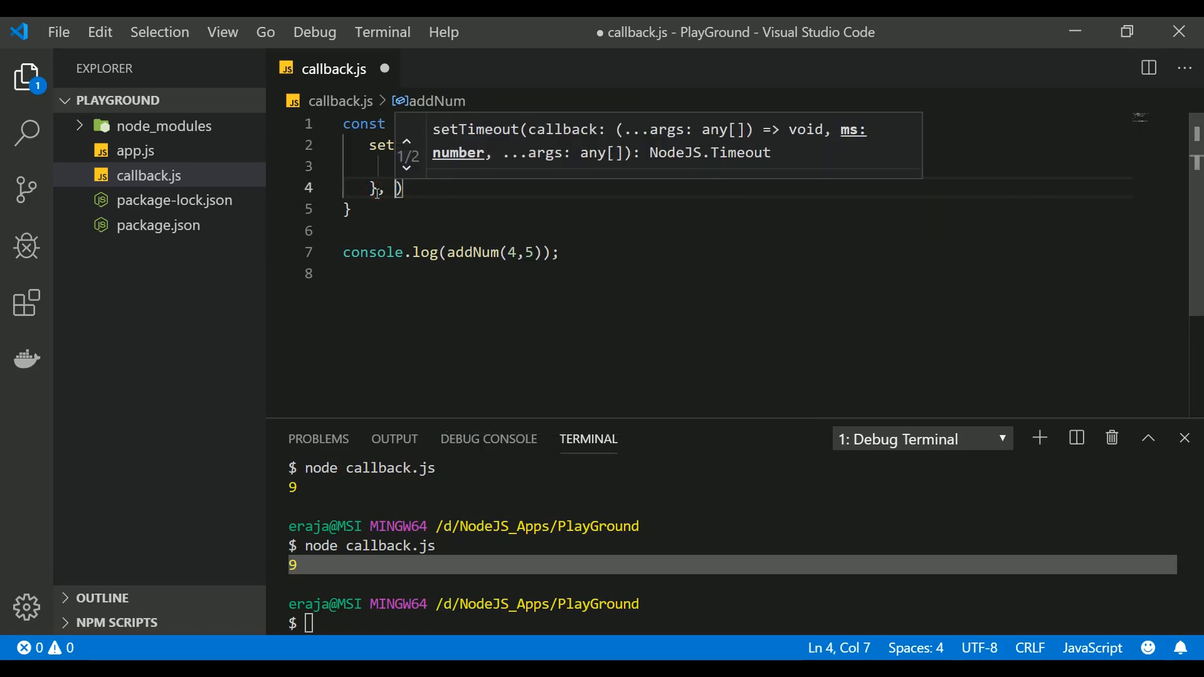
type("2000")
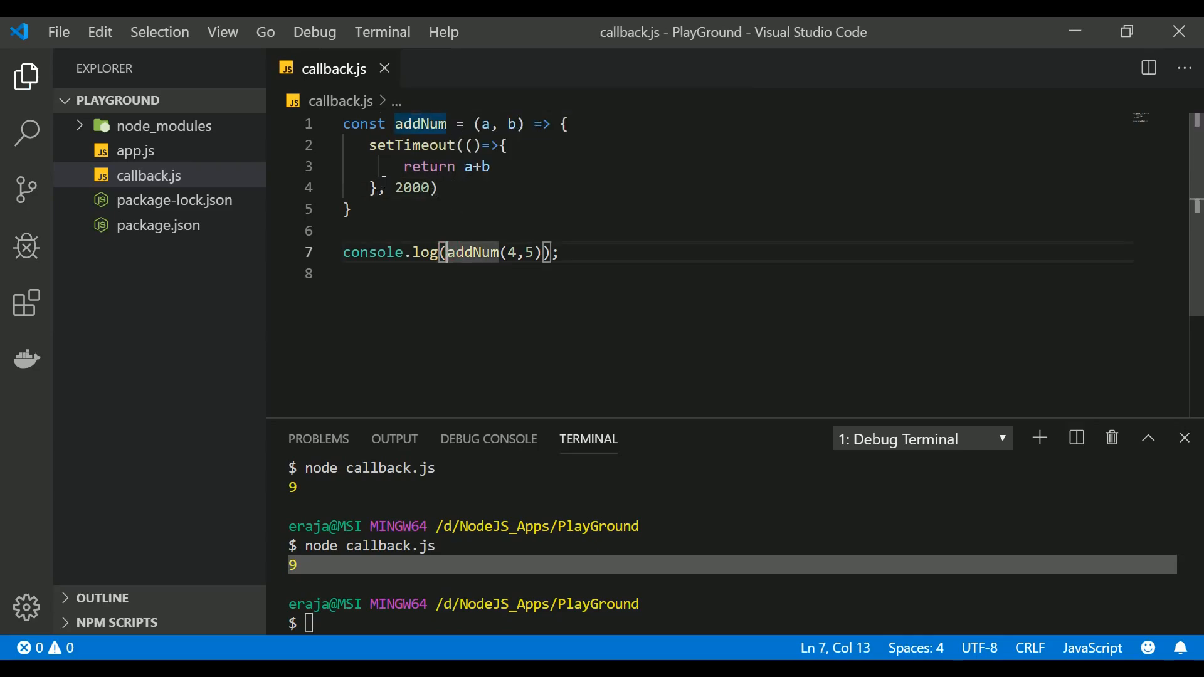
double_click(412, 187)
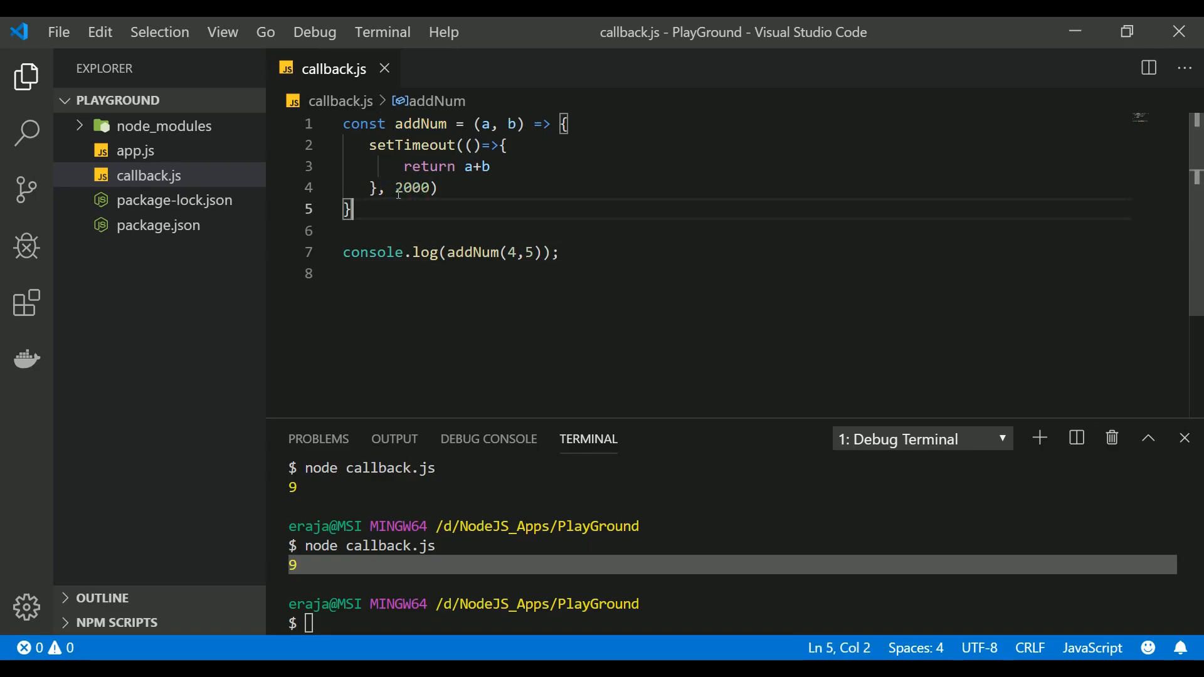
mouse_move(611, 258)
type("node callback.js")
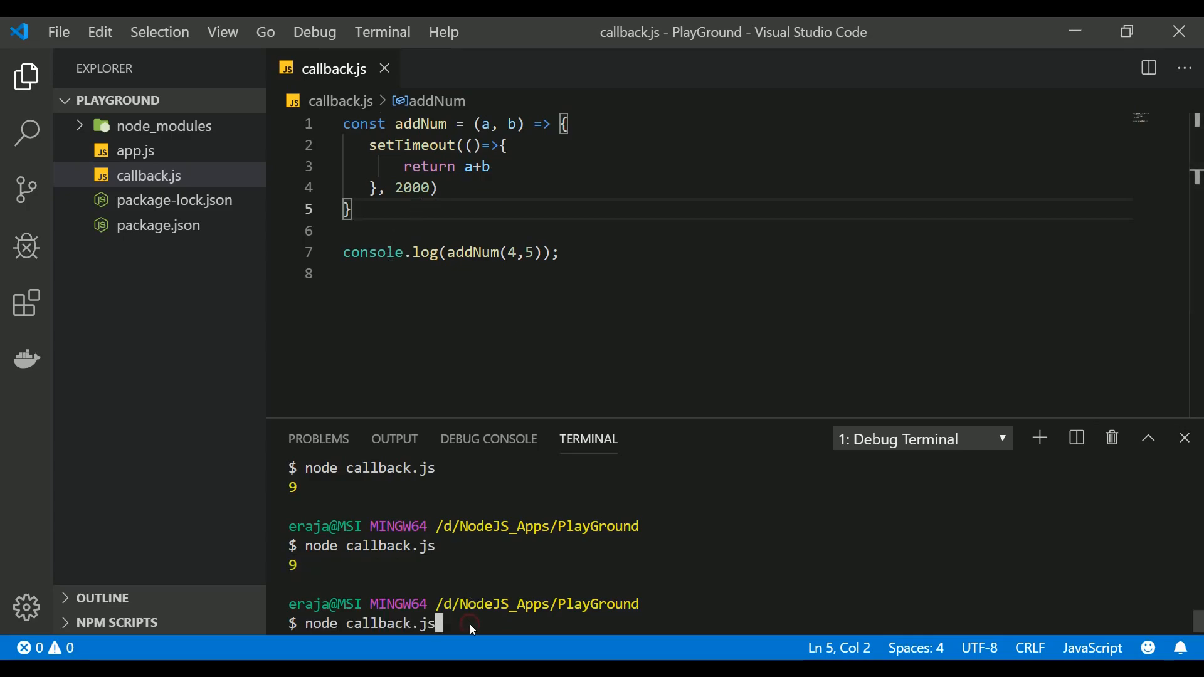
- Rerun node callback.js, now printing undefined, and select the setTimeout block to inspect it
key("Return")
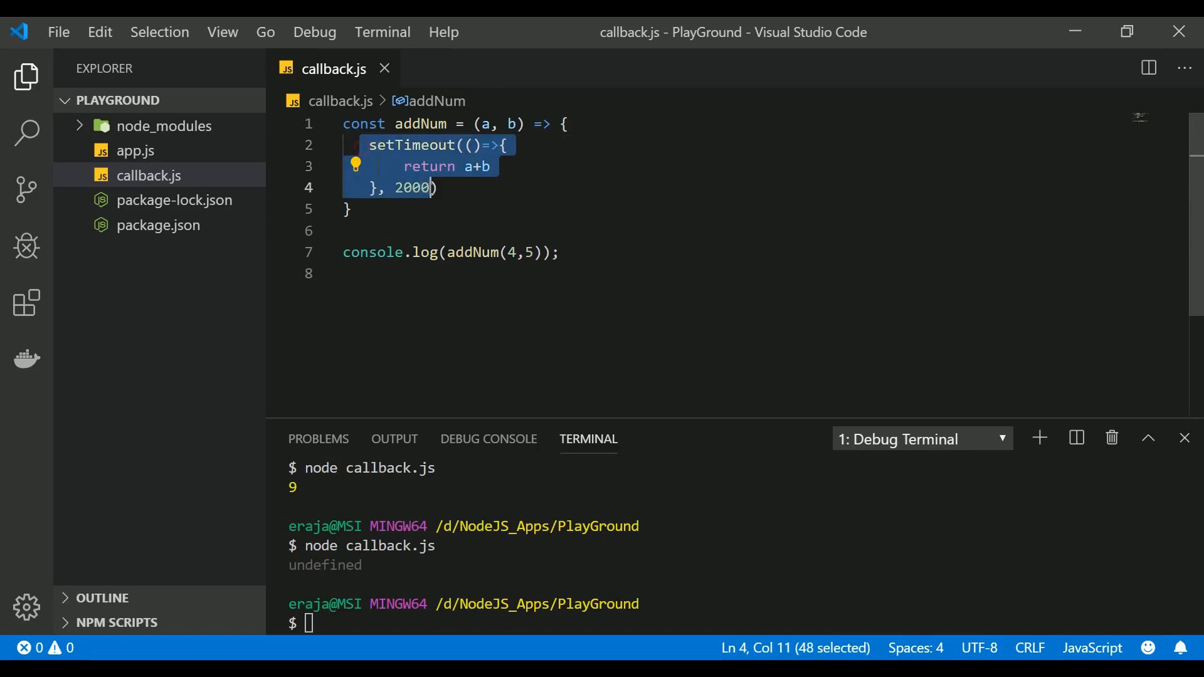
left_click(433, 187)
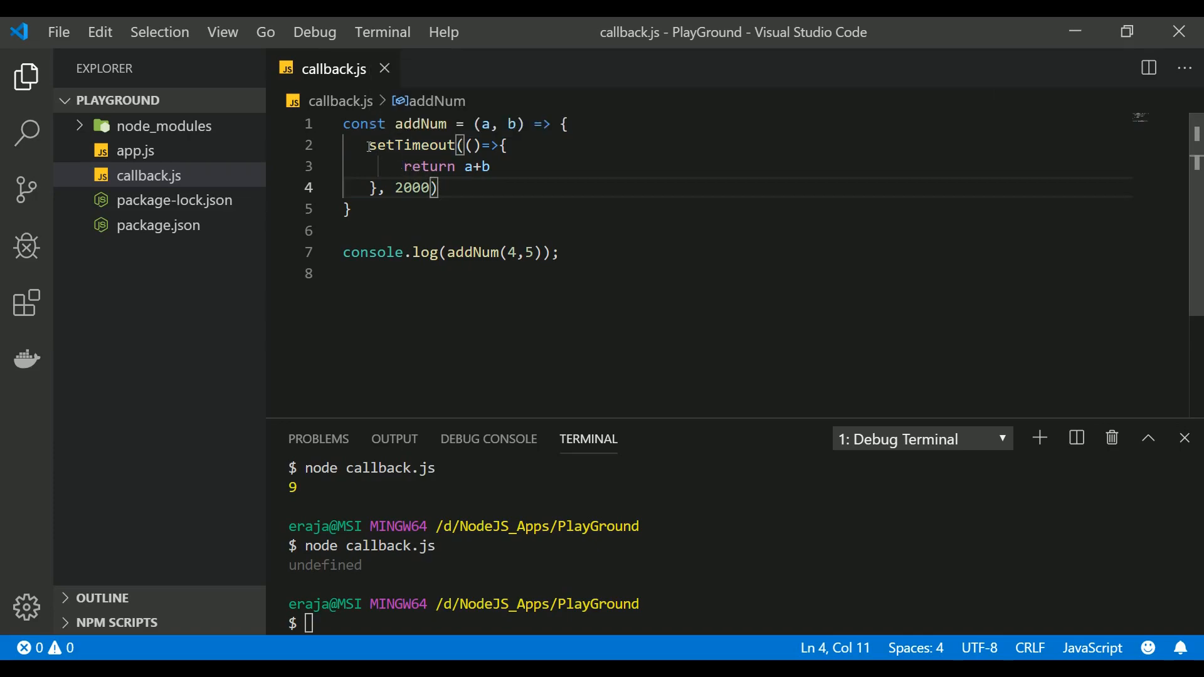
left_click_drag(368, 146, 438, 187)
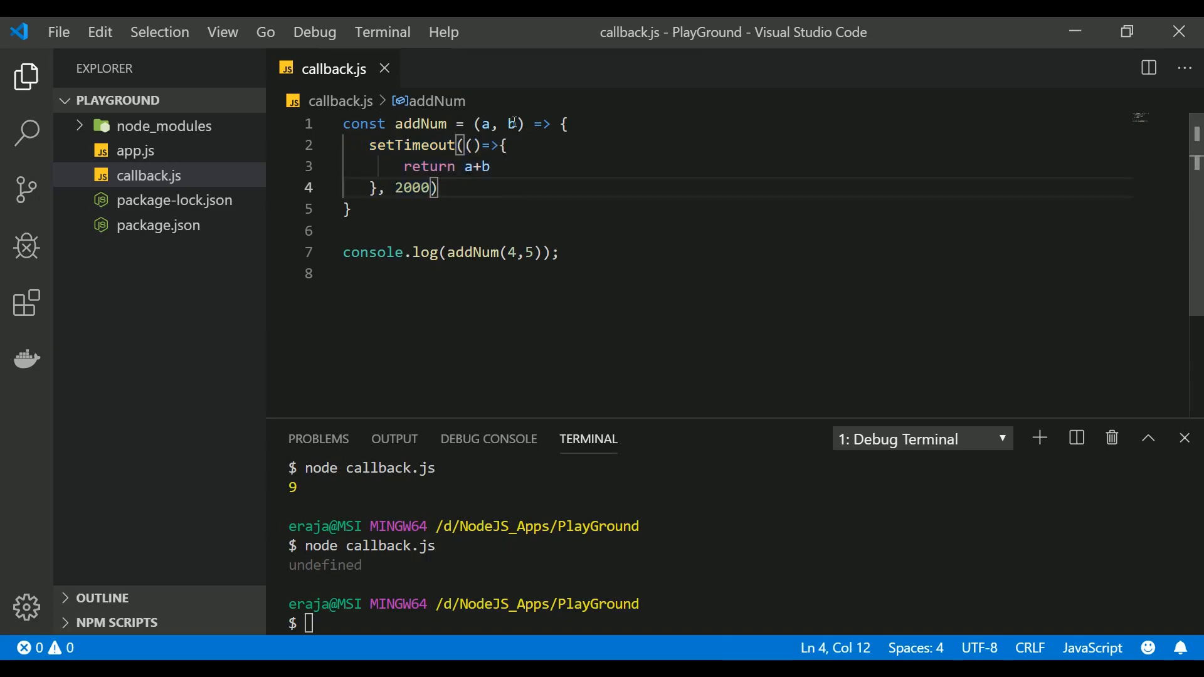
mouse_move(510, 124)
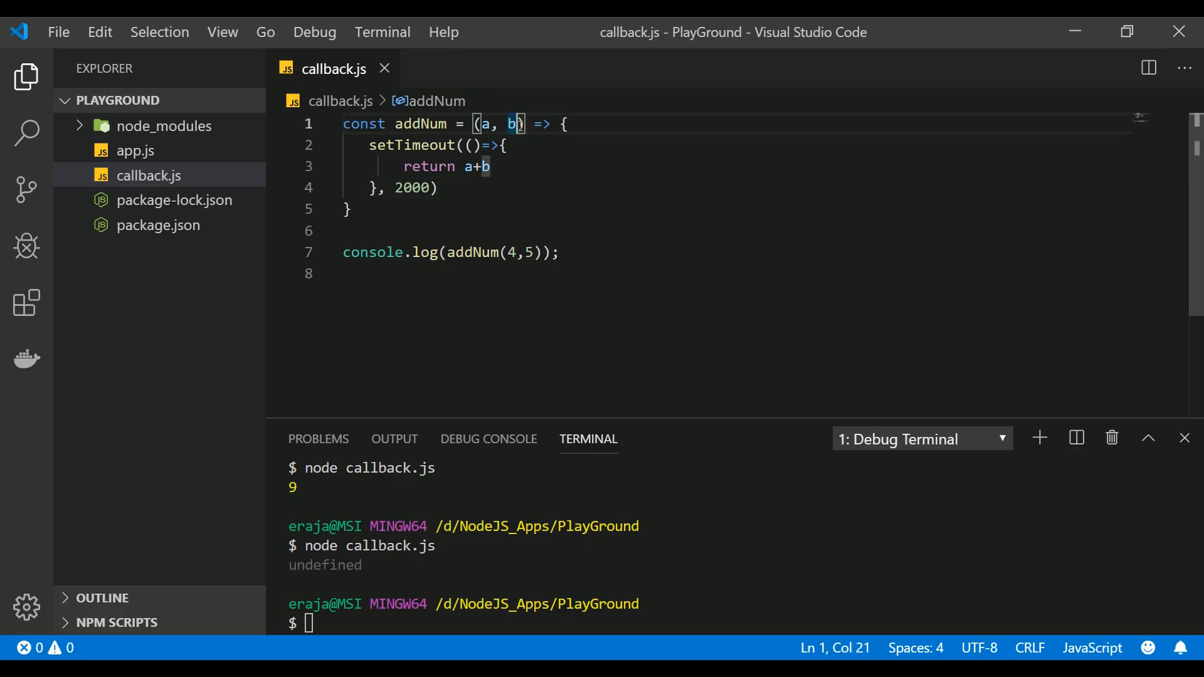
- Add a third parameter callback after a, b in addNum and move to the top of the file
type("callback")
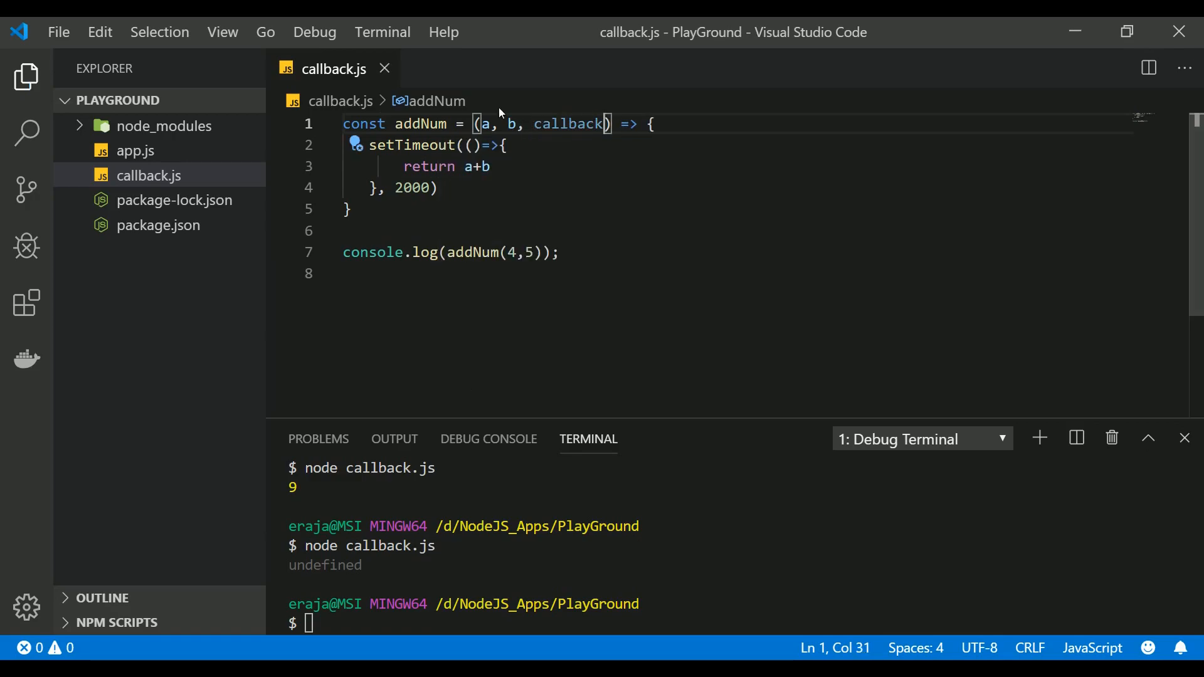
mouse_move(435, 174)
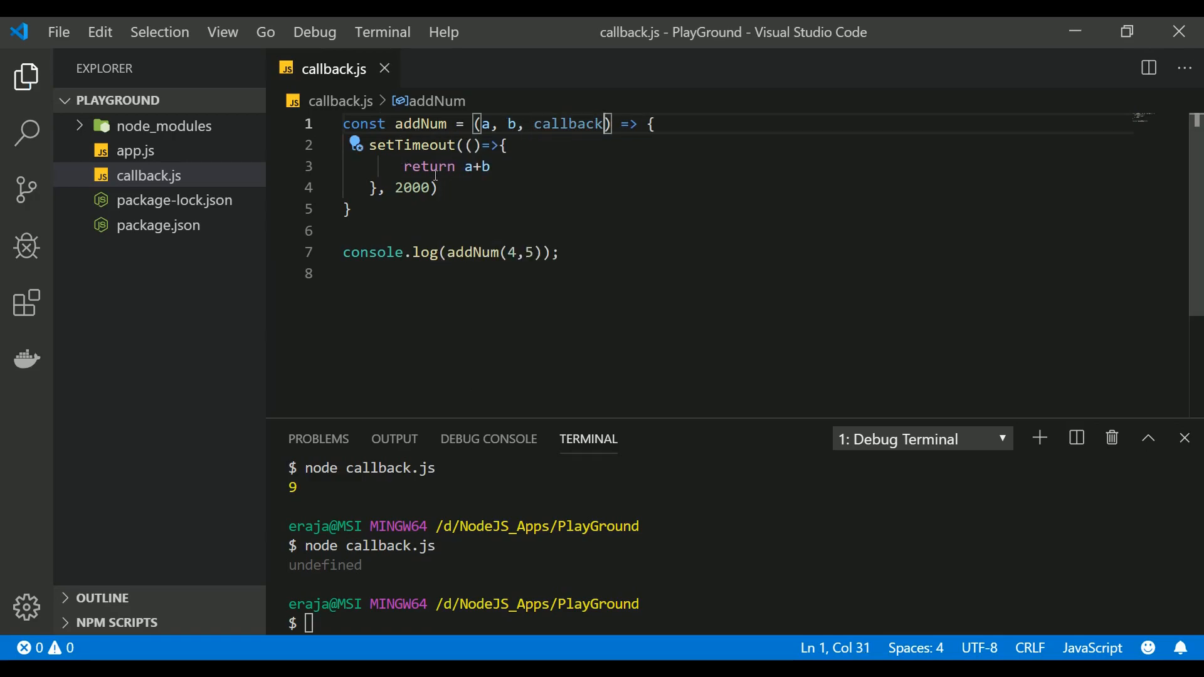
mouse_move(570, 124)
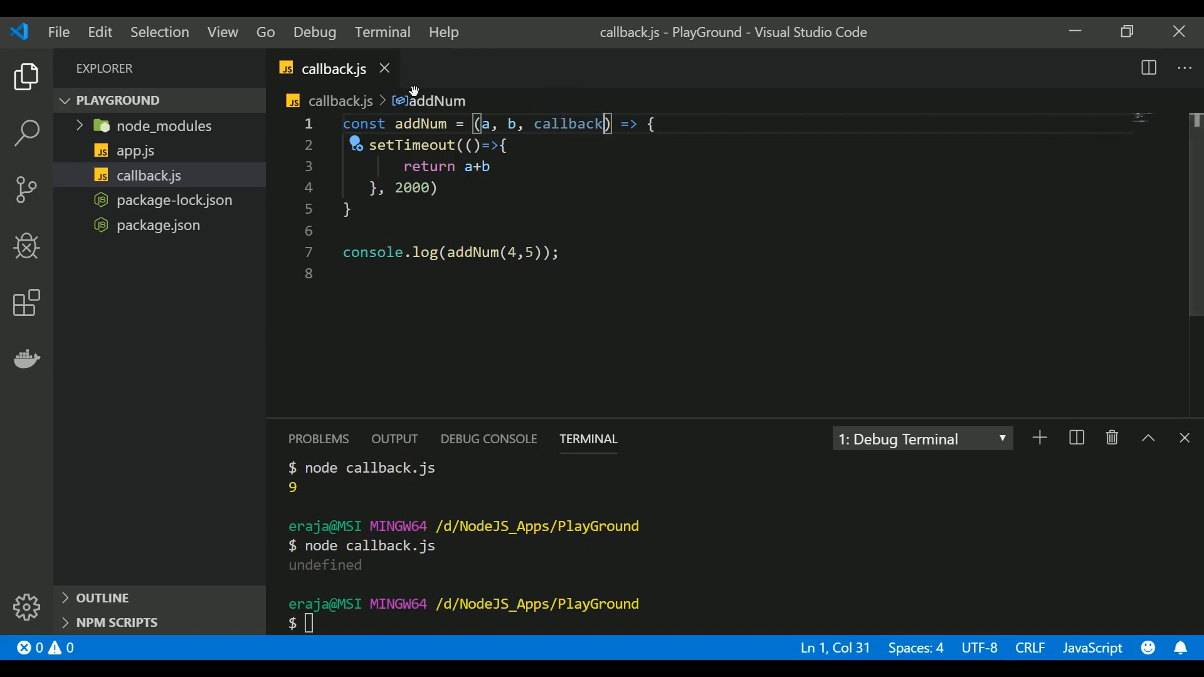
left_click(346, 124)
type("/")
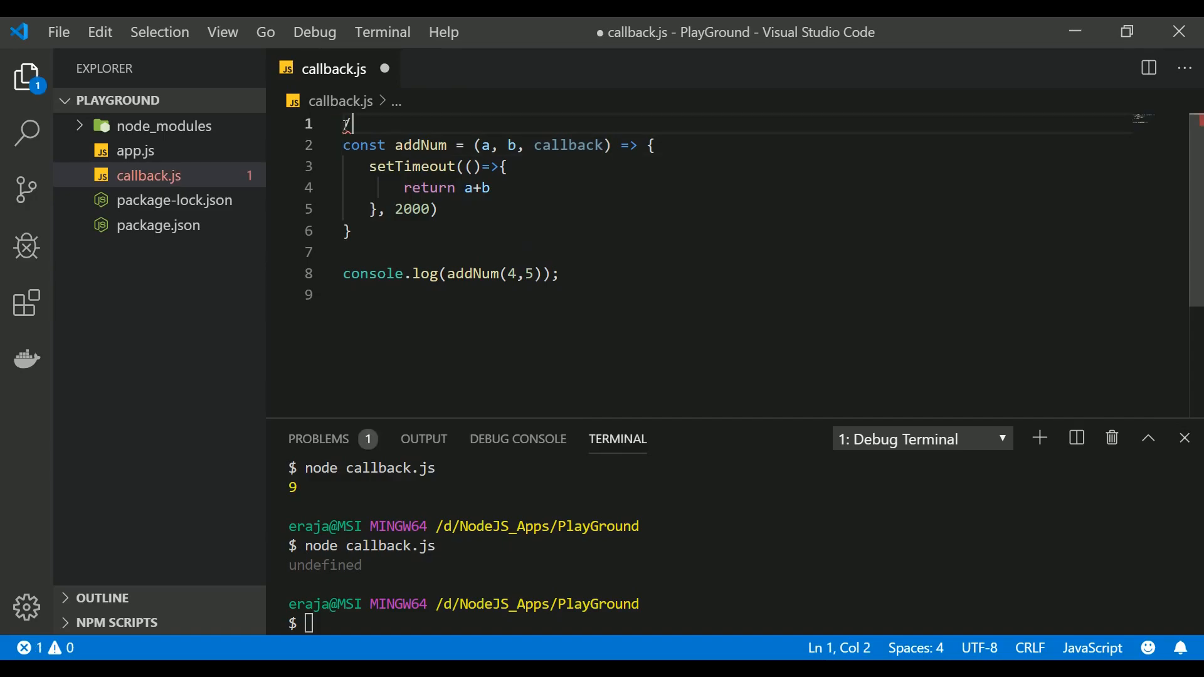
- Add /*Caller function*/ above addNum and /*Calling function*/ above the call
type("*Caller fu")
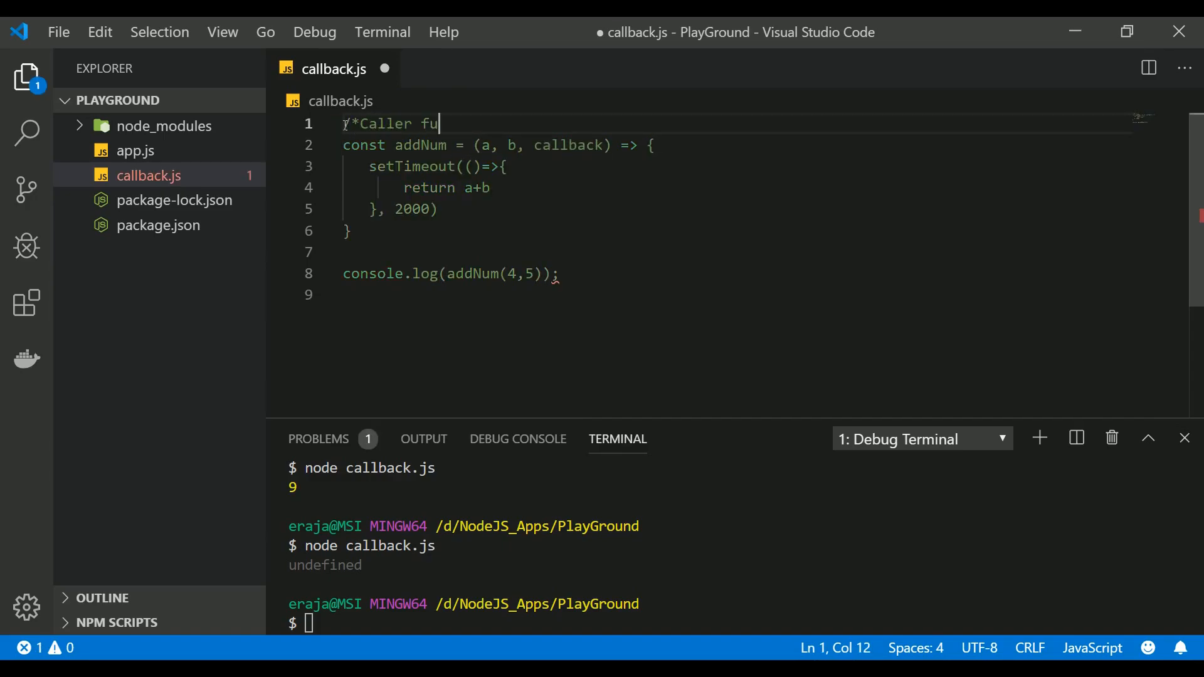
type("nc")
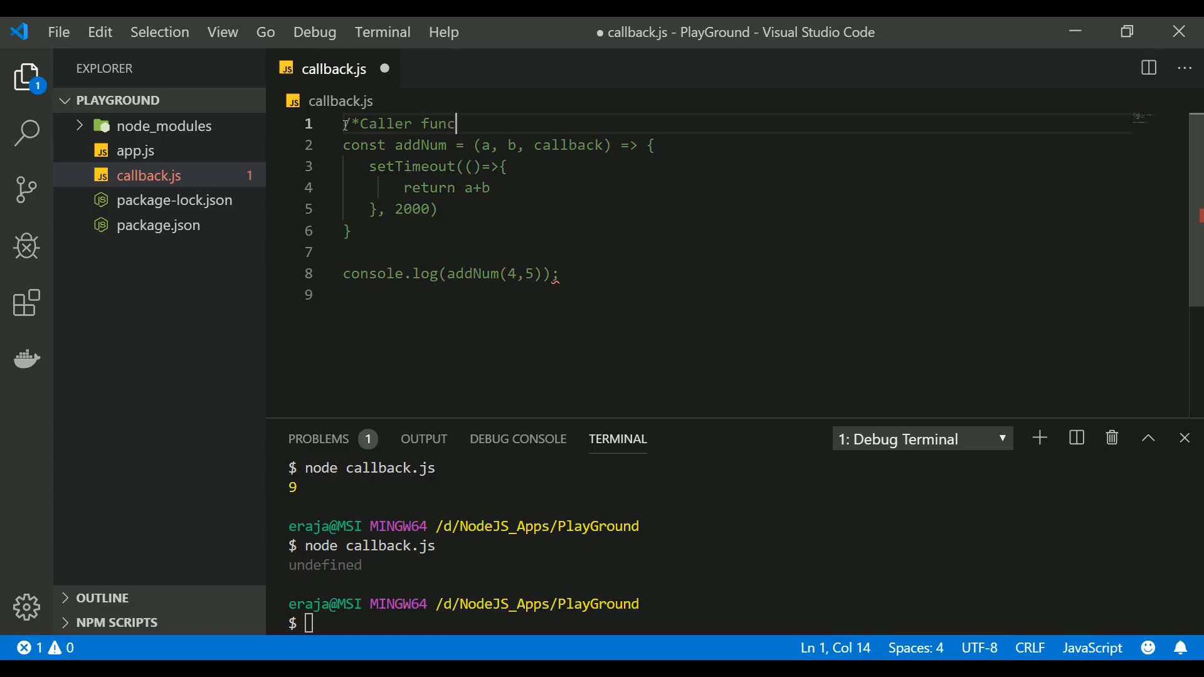
type("tion*/")
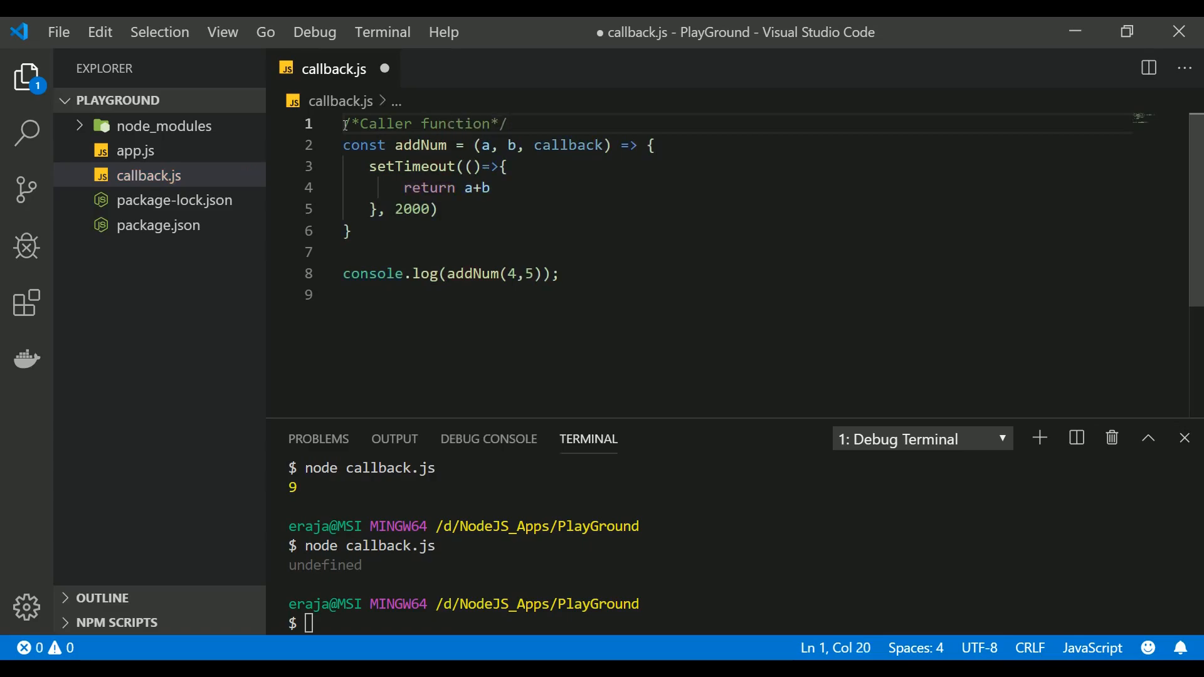
type("/")
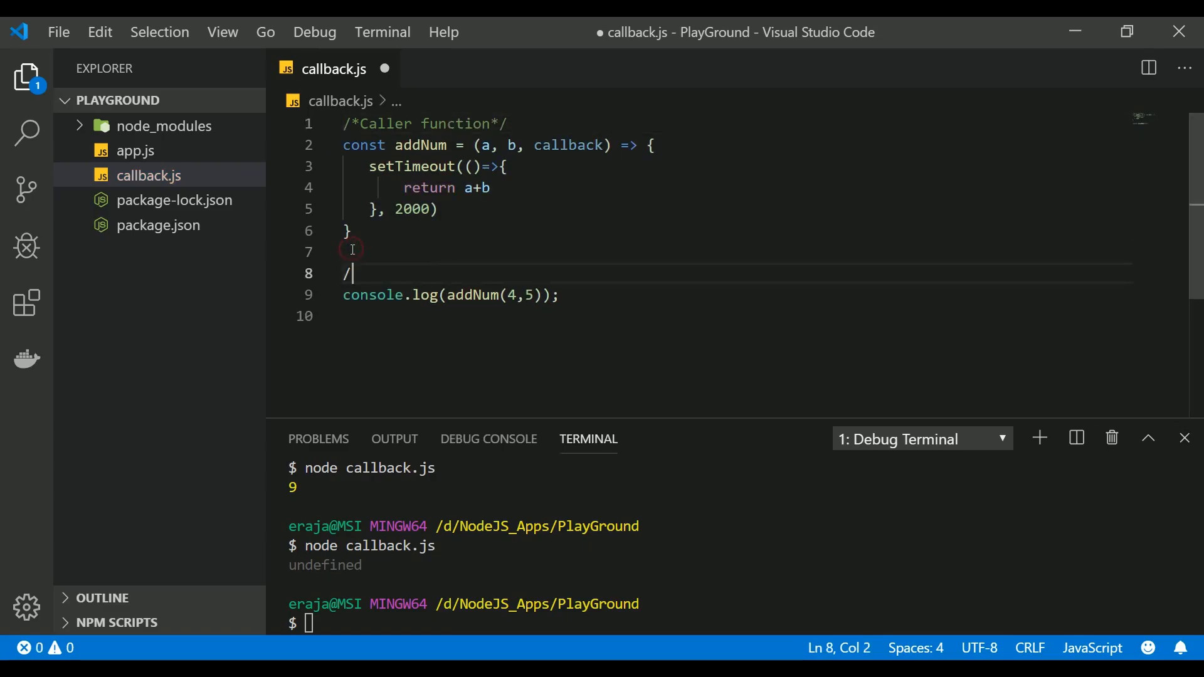
type("*Calling fu")
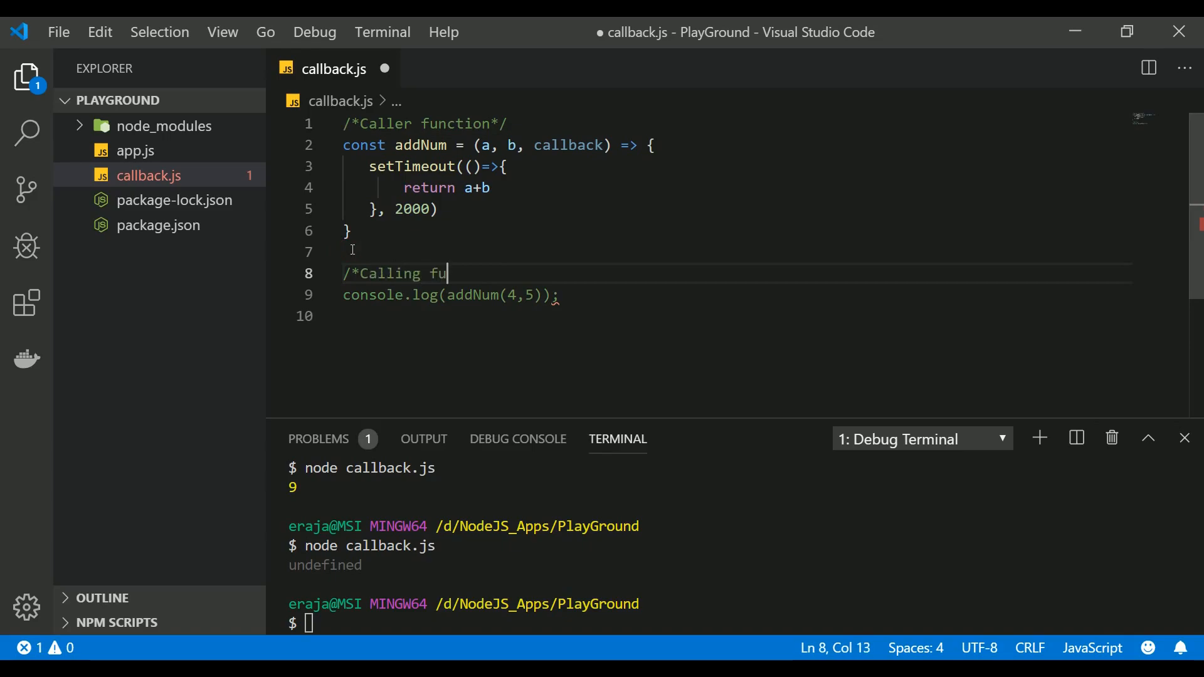
type("nction*/")
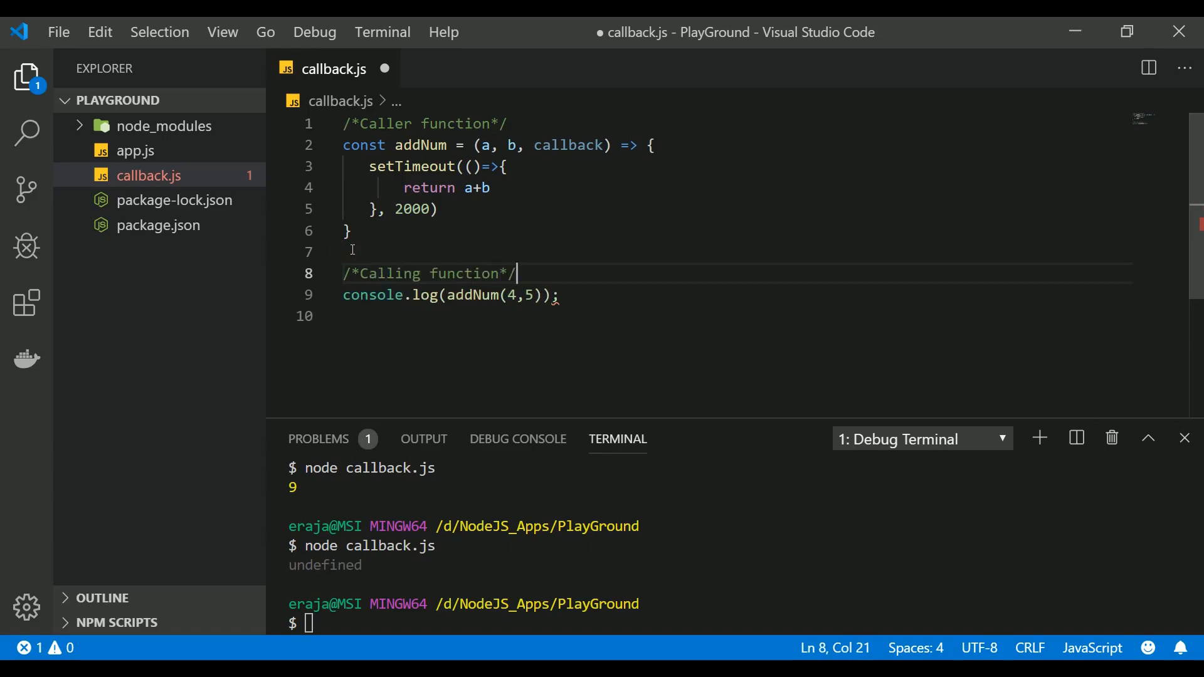
mouse_move(569, 146)
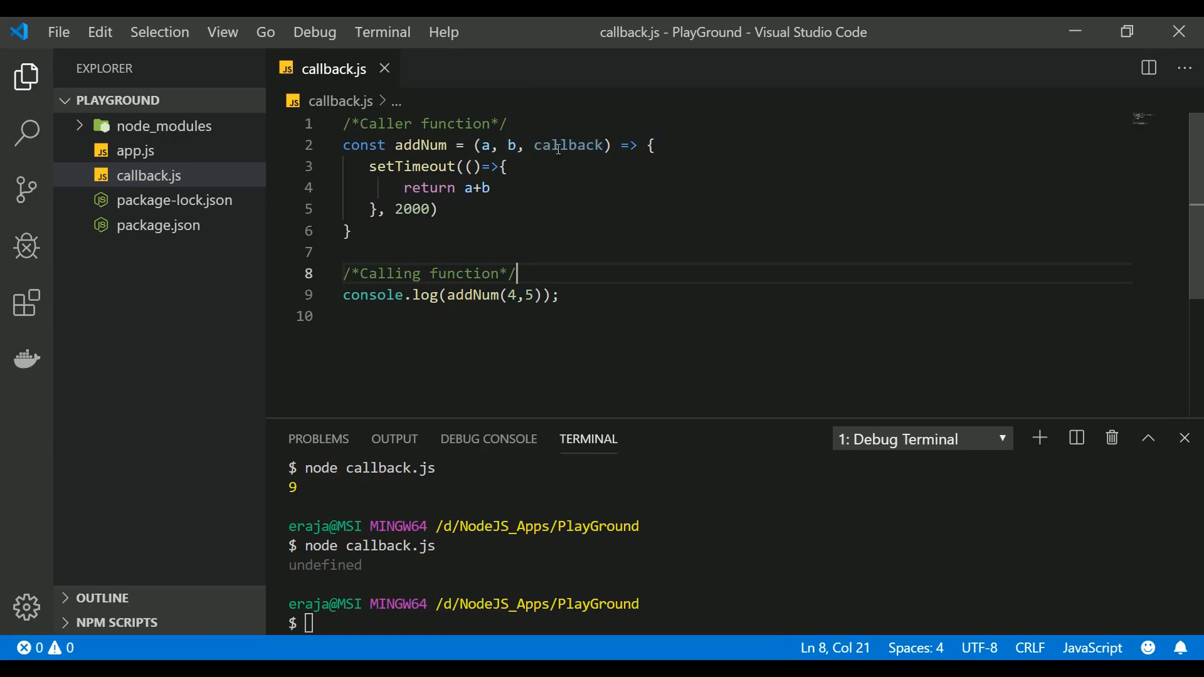
mouse_move(485, 158)
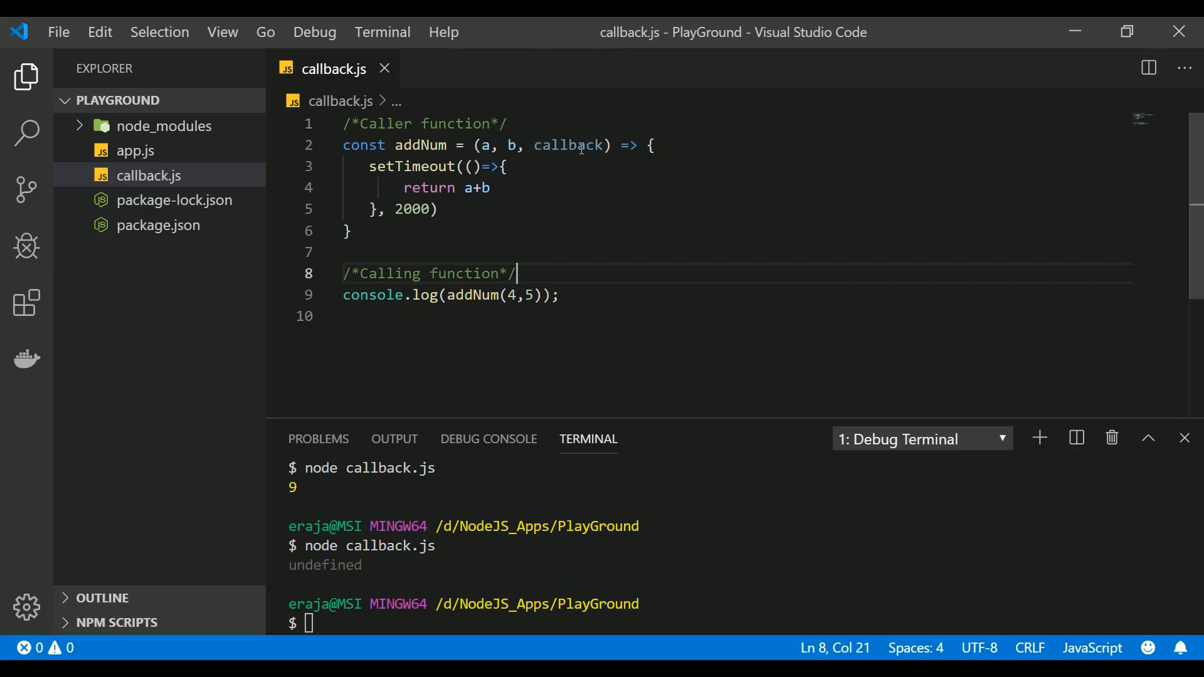
mouse_move(532, 343)
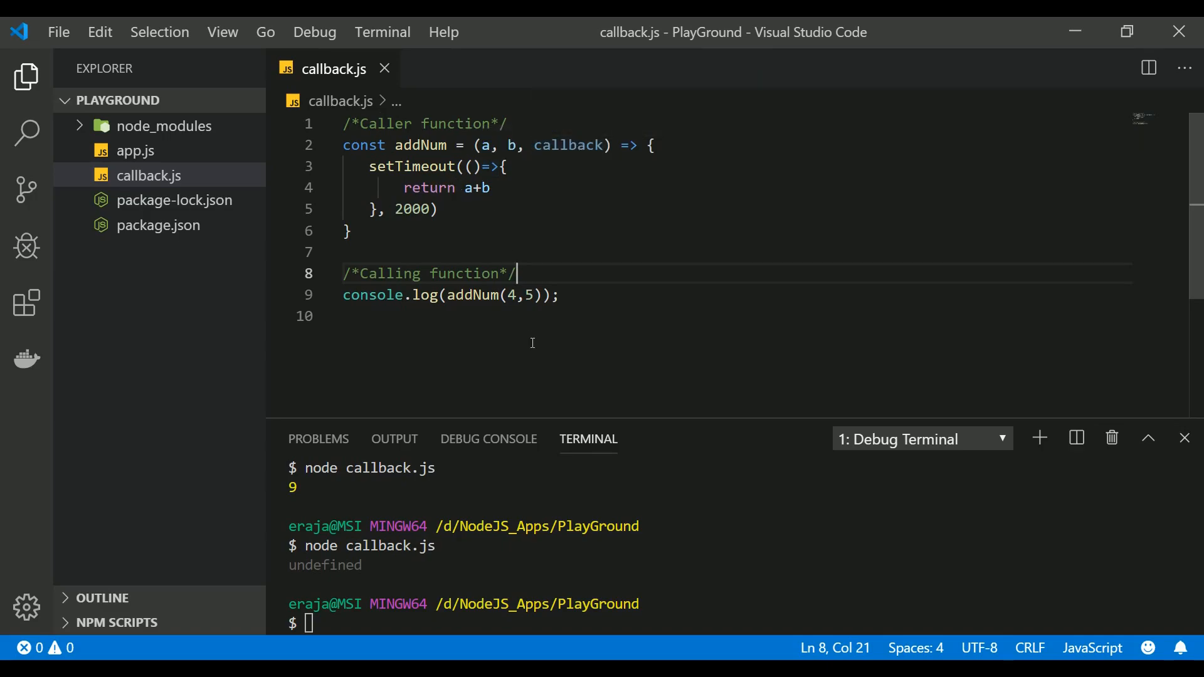
mouse_move(403, 295)
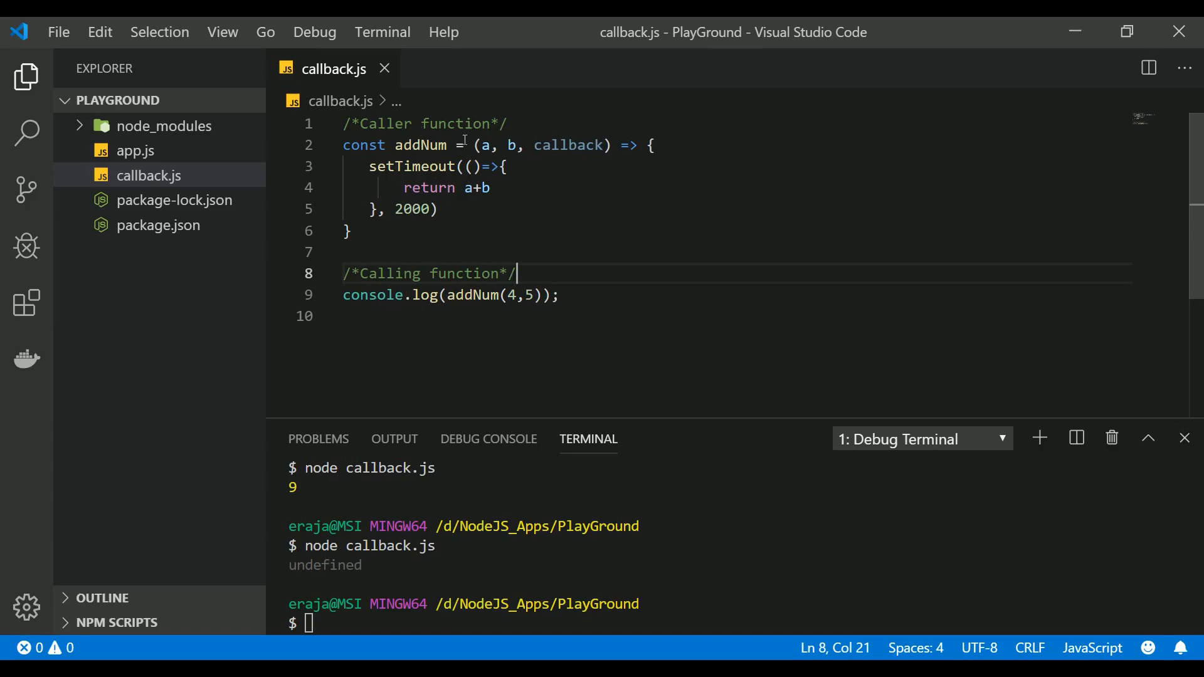
mouse_move(568, 145)
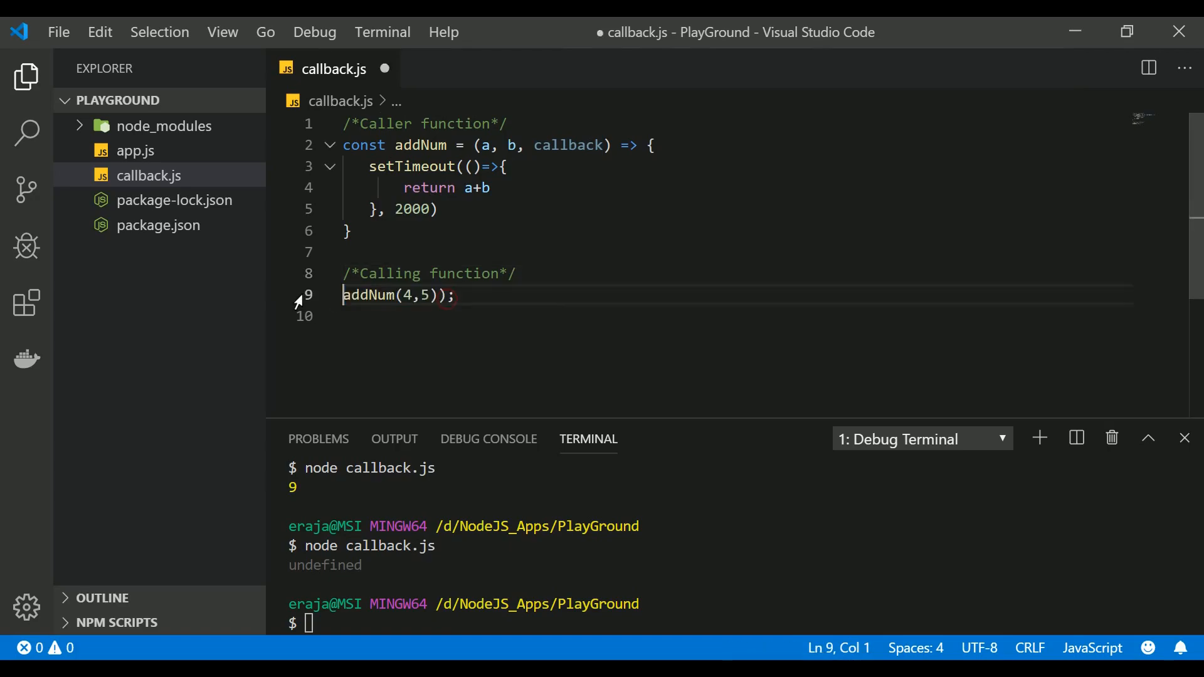
- Strip the console.log wrapper so line 9 starts as addNum(4,5, with a callback slot
key("Backspace")
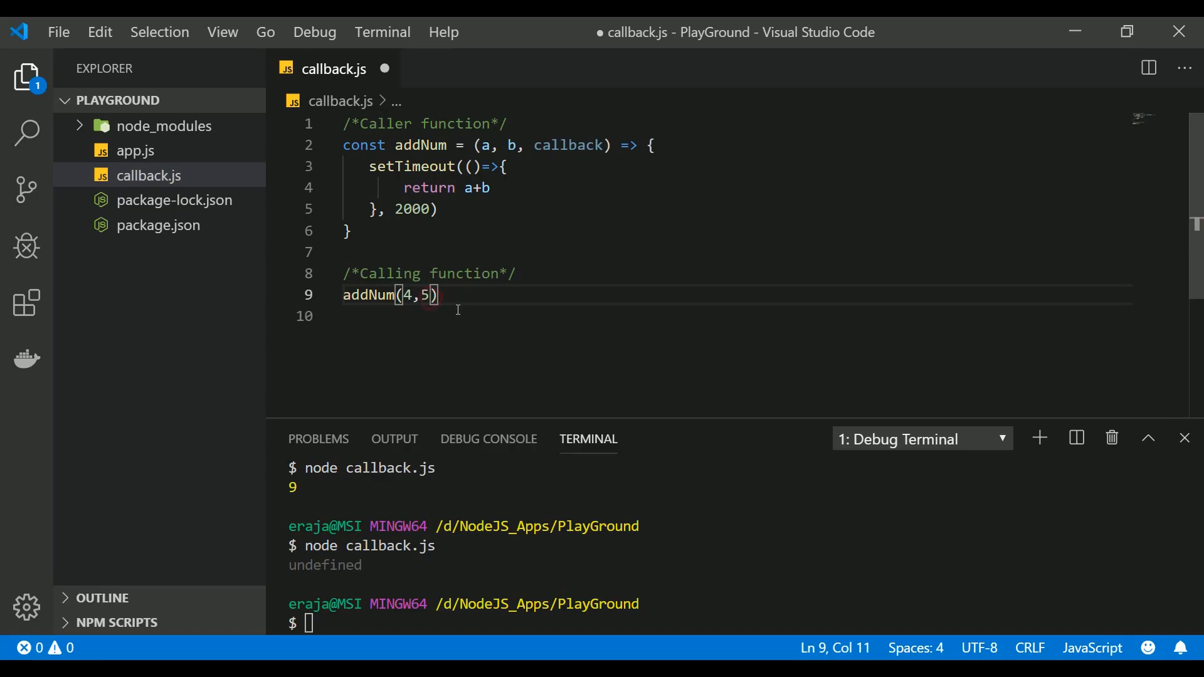
mouse_move(416, 258)
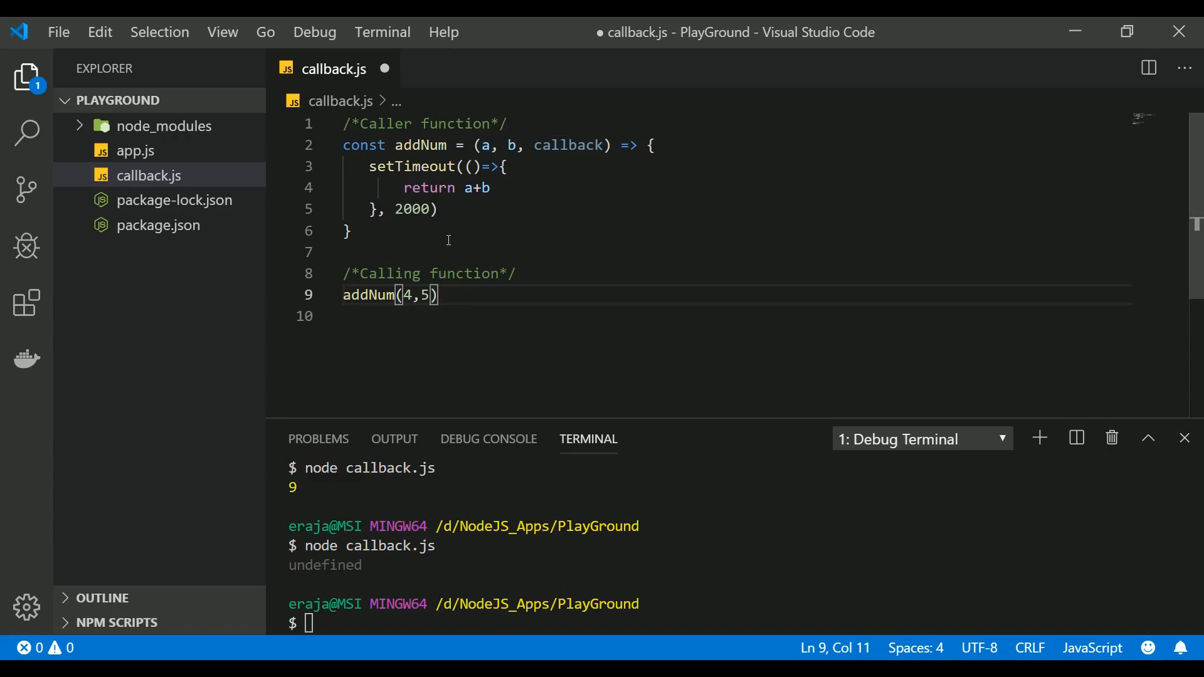
mouse_move(464, 253)
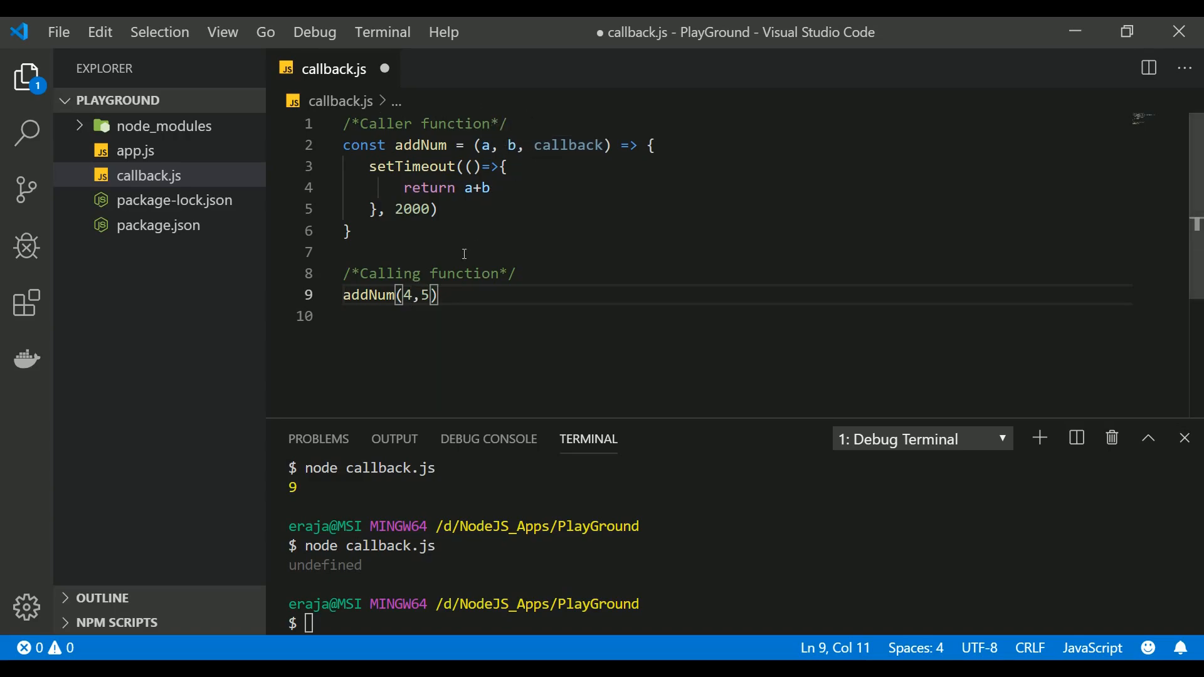
type(",")
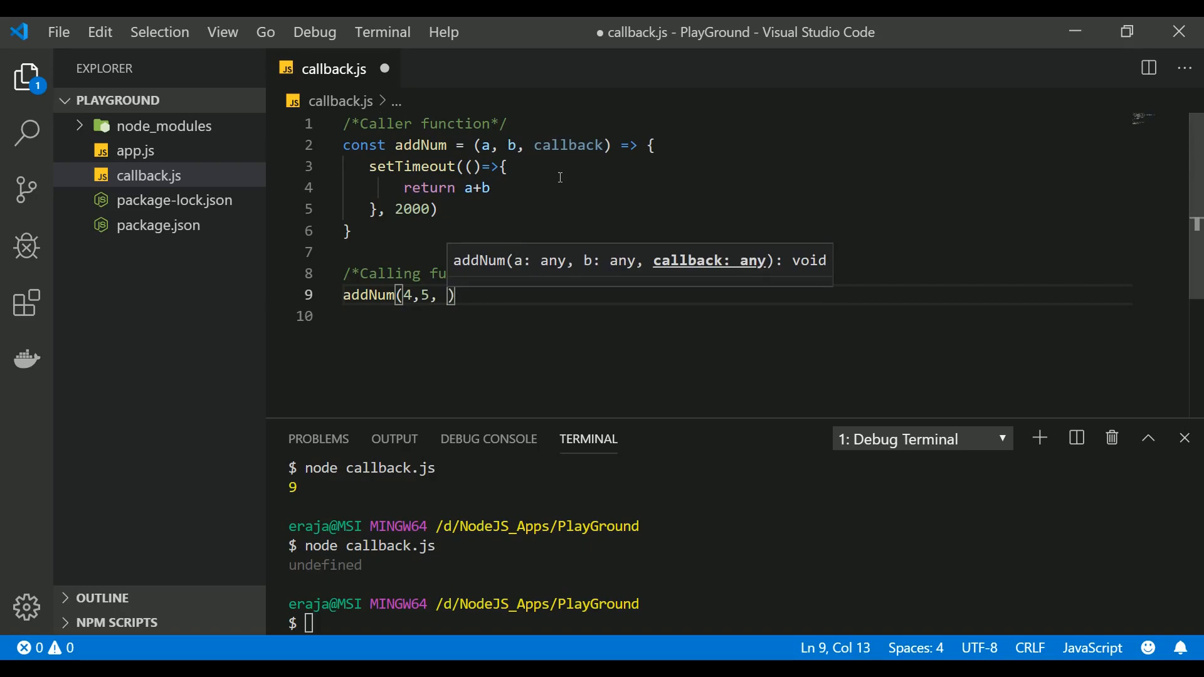
double_click(567, 146)
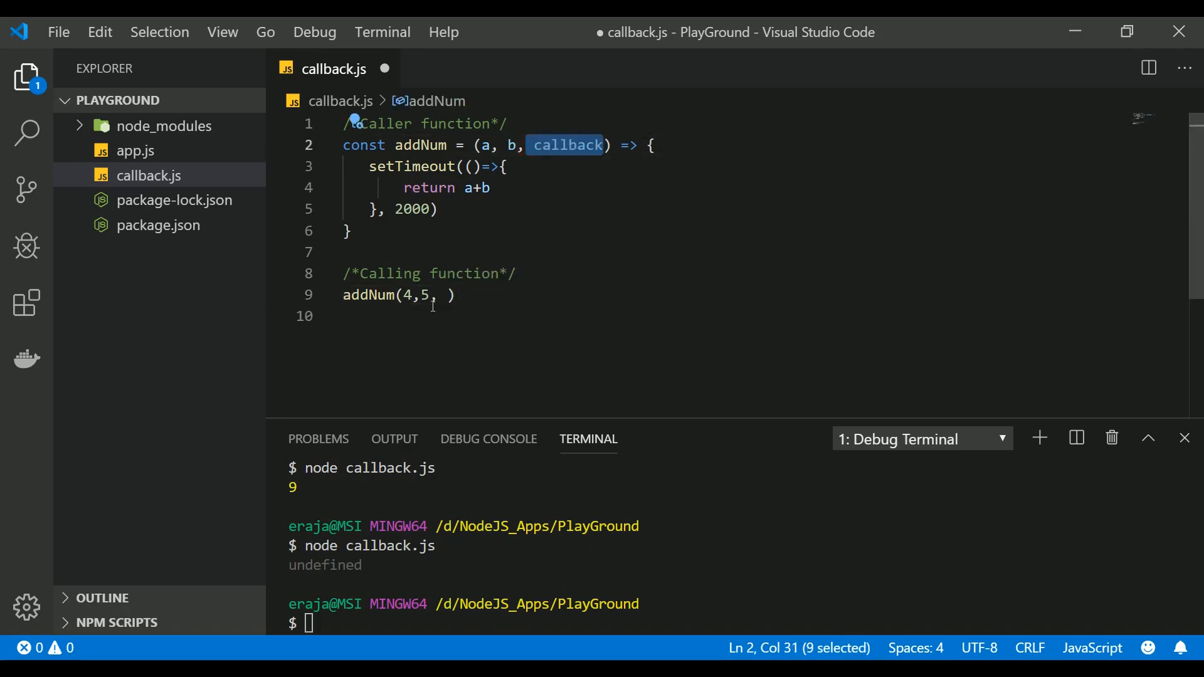
type("callback(")
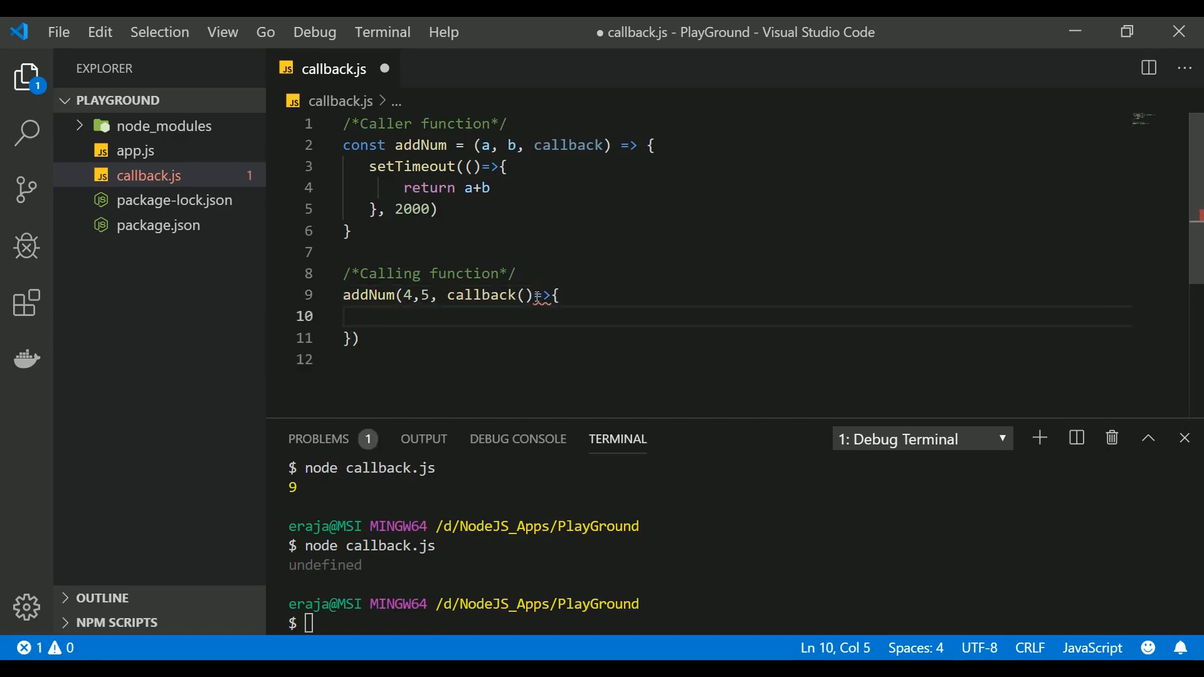
left_click(526, 295)
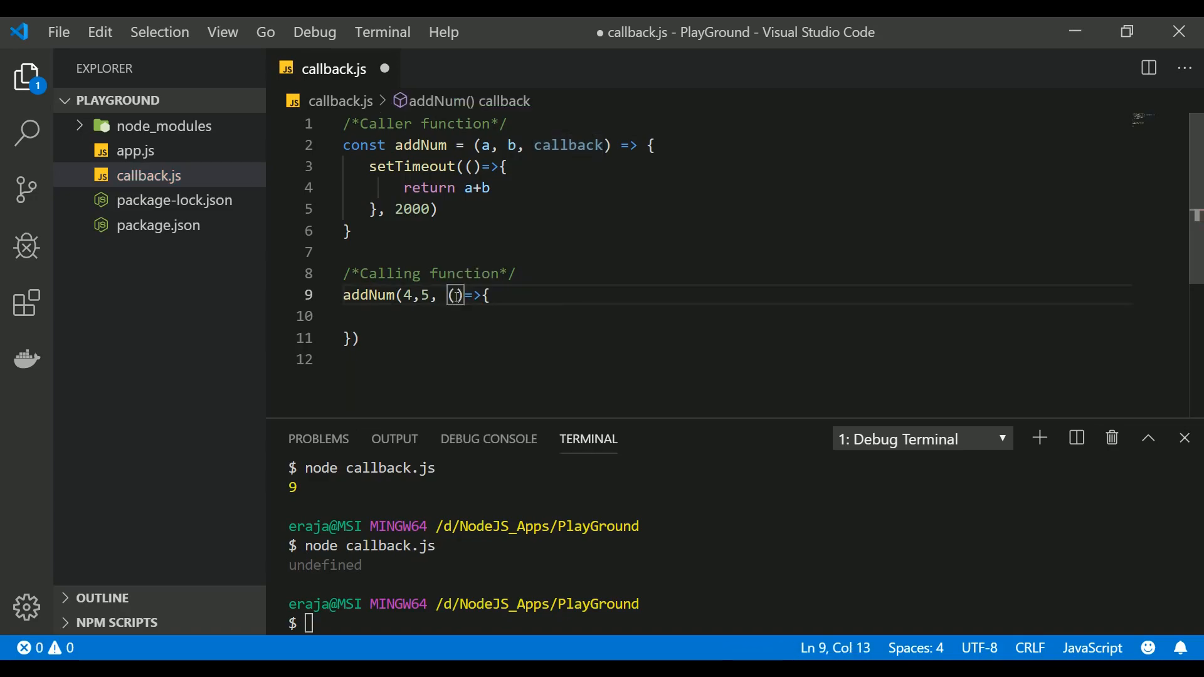
- Pass the arrow callback (c)=>{ console.log(c); } to addNum(4,5) and save
type("a")
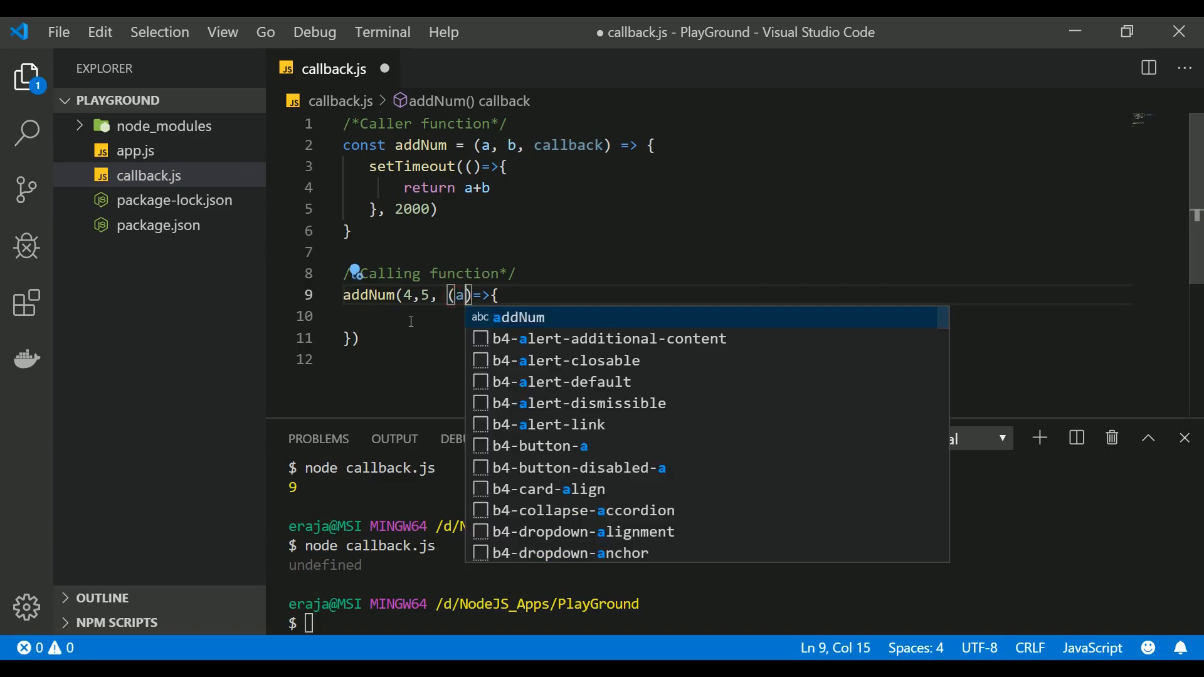
key("Escape")
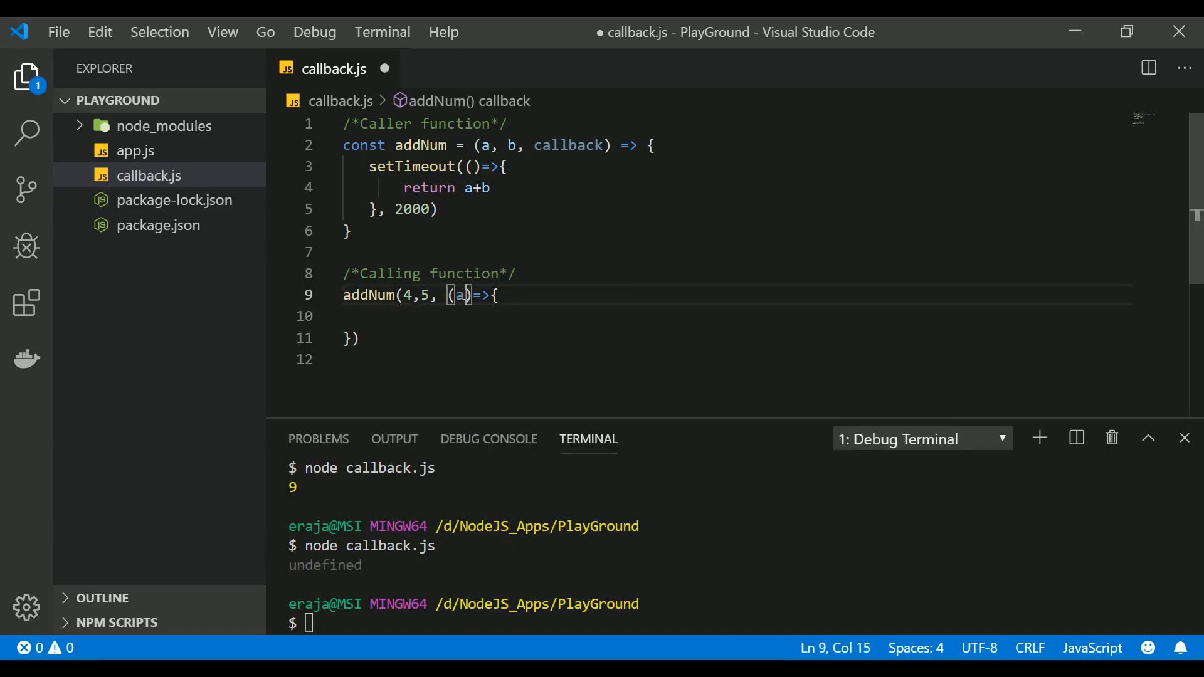
type("c")
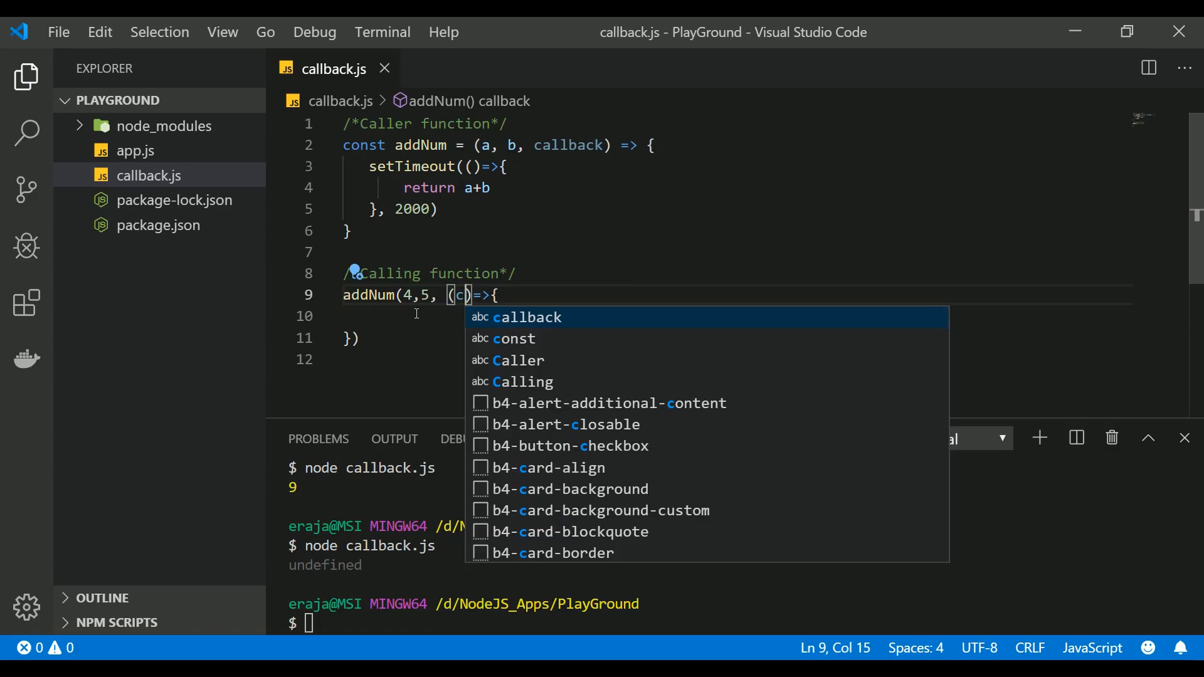
key("Escape")
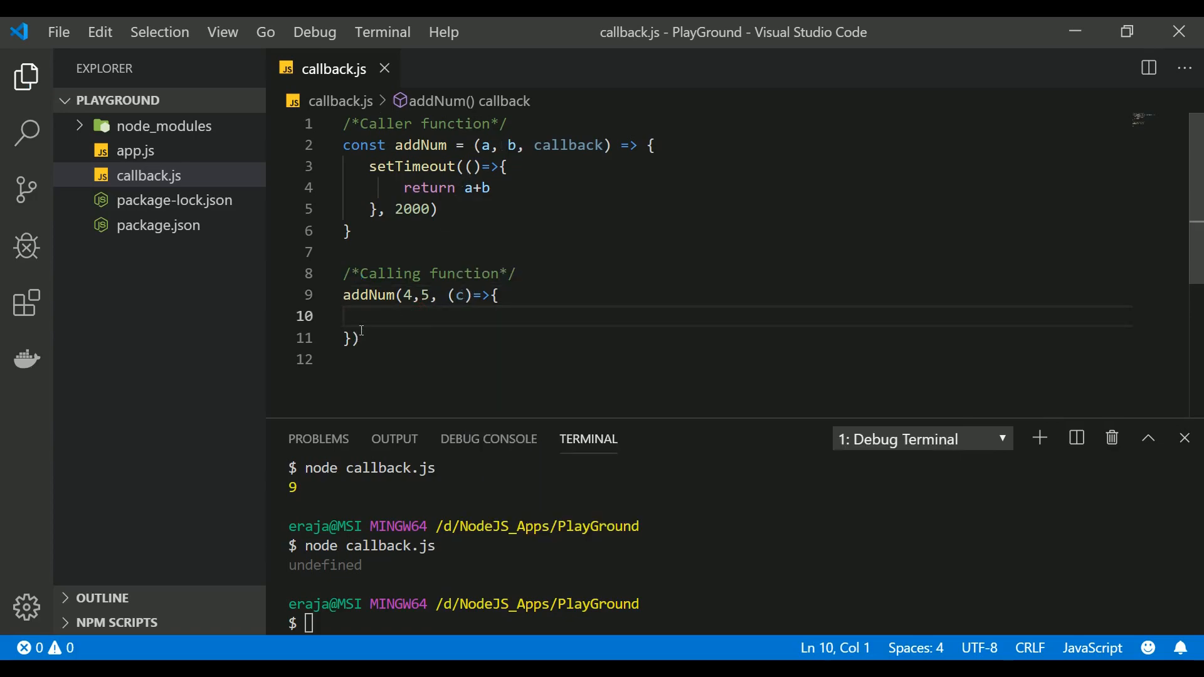
type("log(c);")
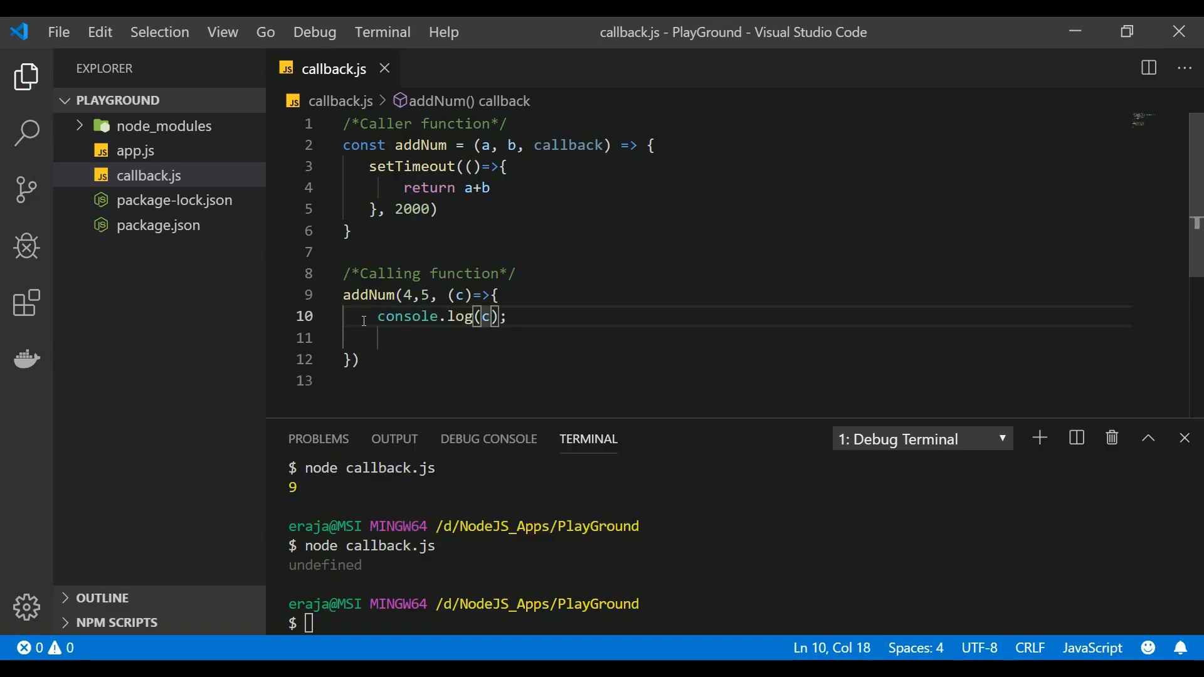
- Replace return a+b inside setTimeout with callback(a+b) and save the file
left_click(471, 187)
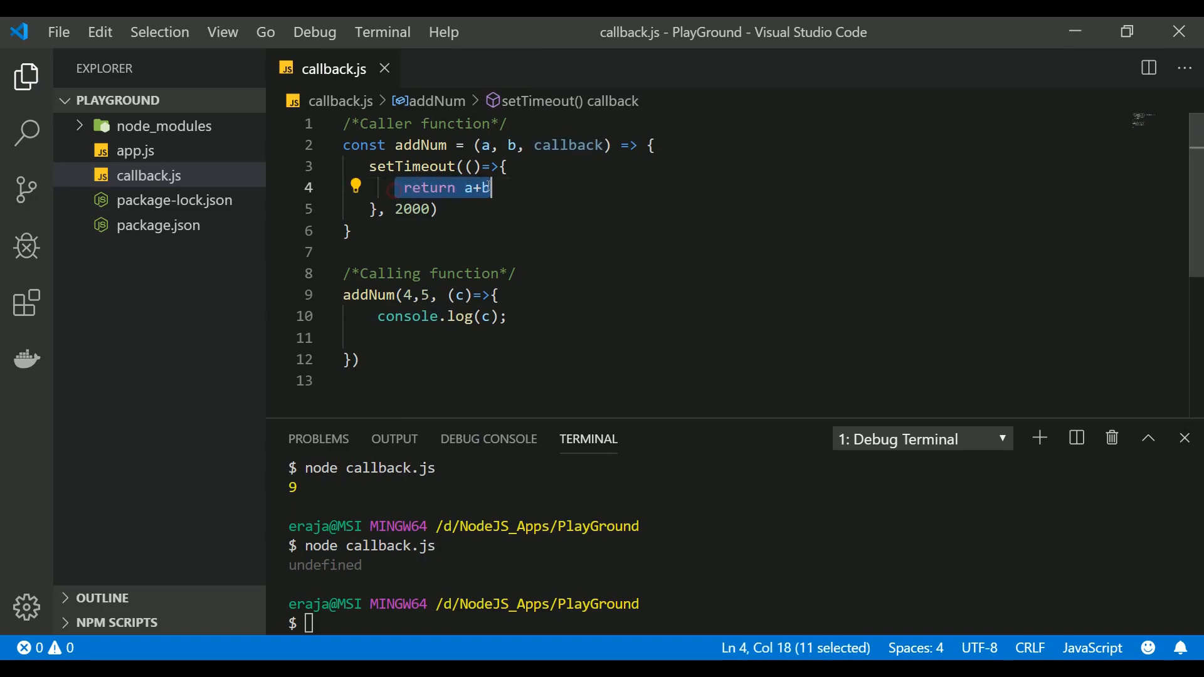
mouse_move(503, 193)
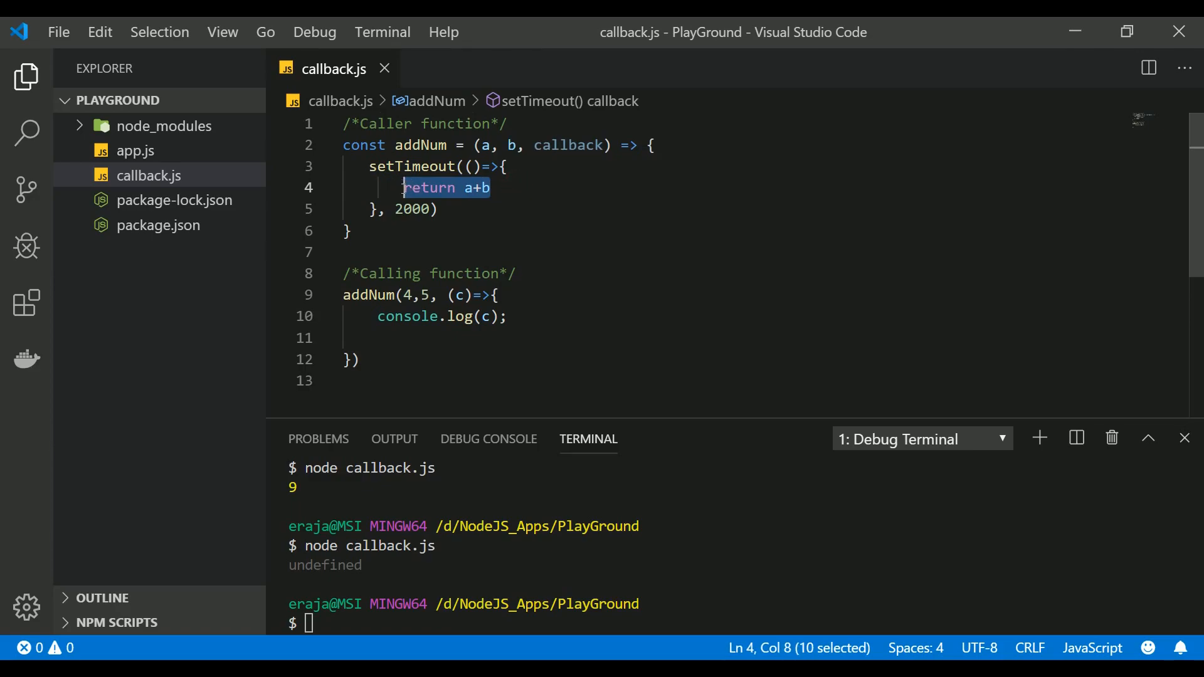
key("Delete")
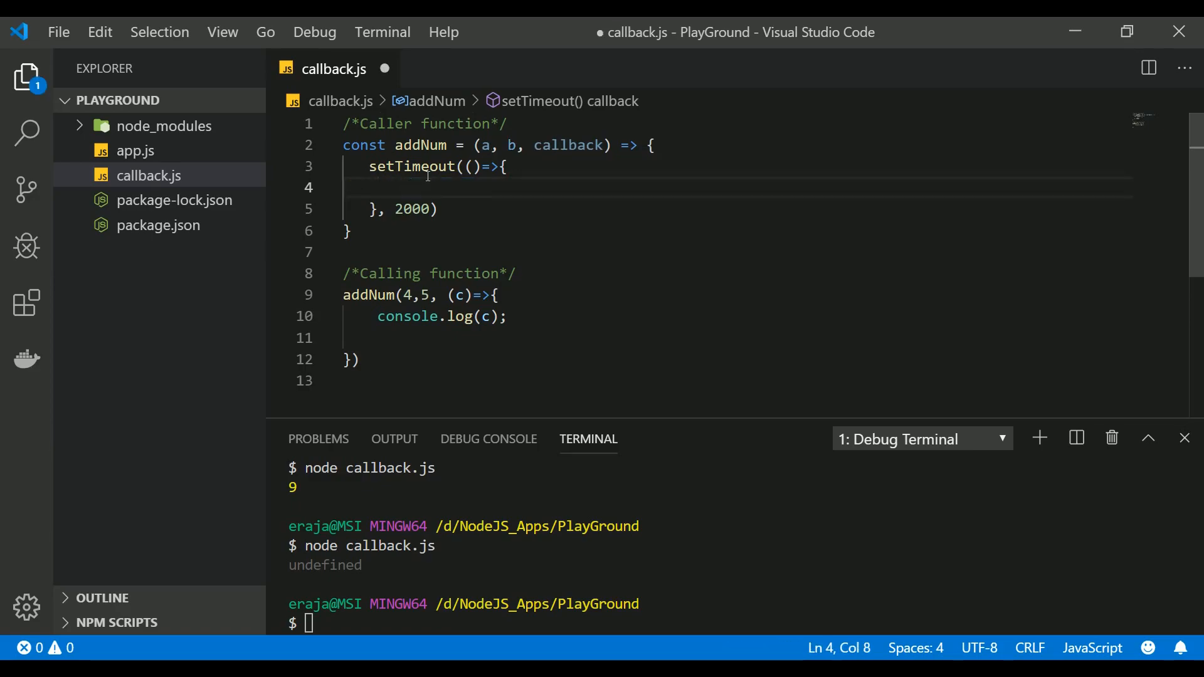
type("callback")
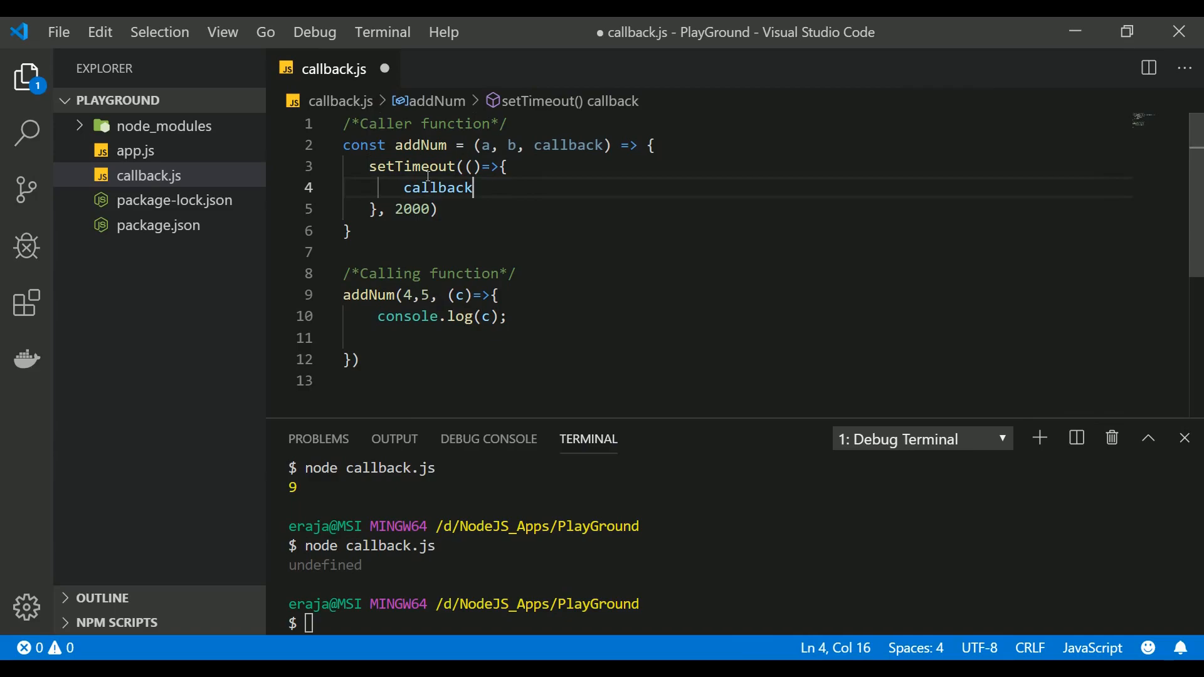
type("()")
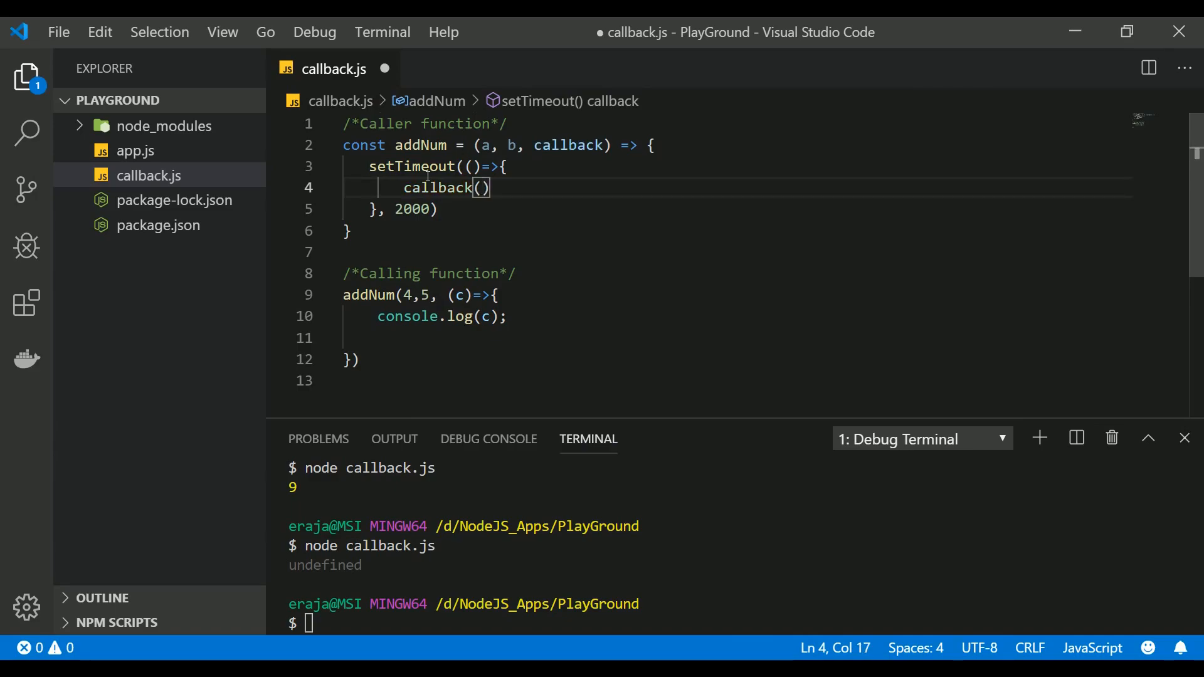
type("a+b")
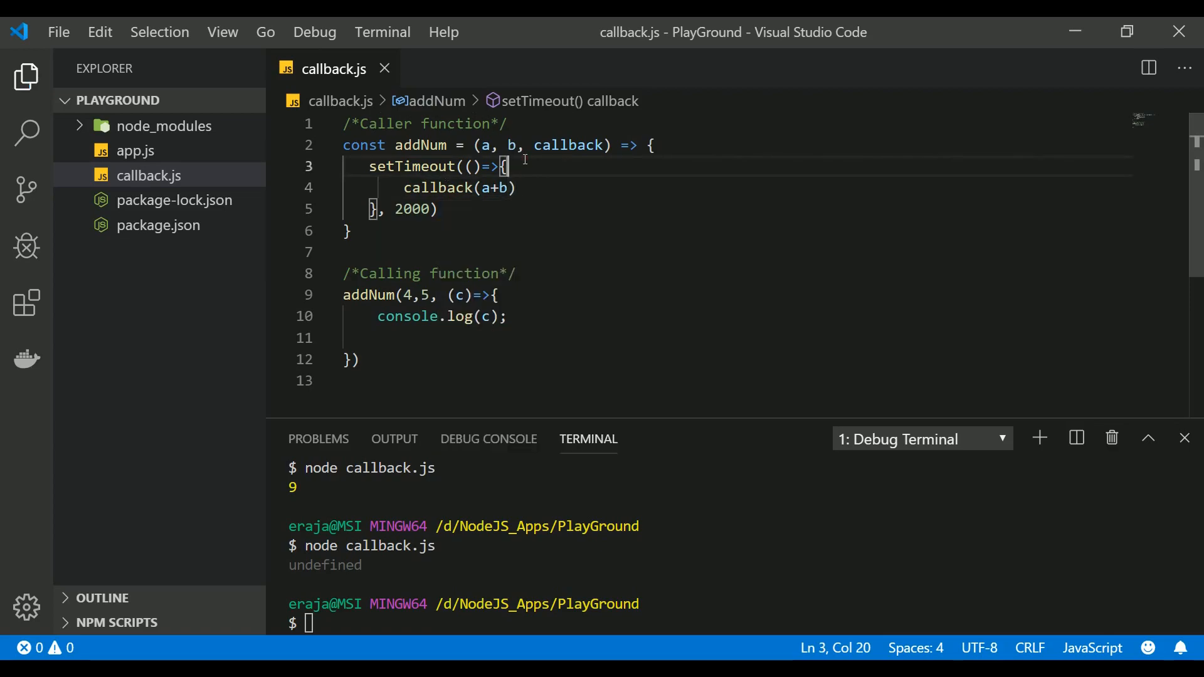
mouse_move(437, 187)
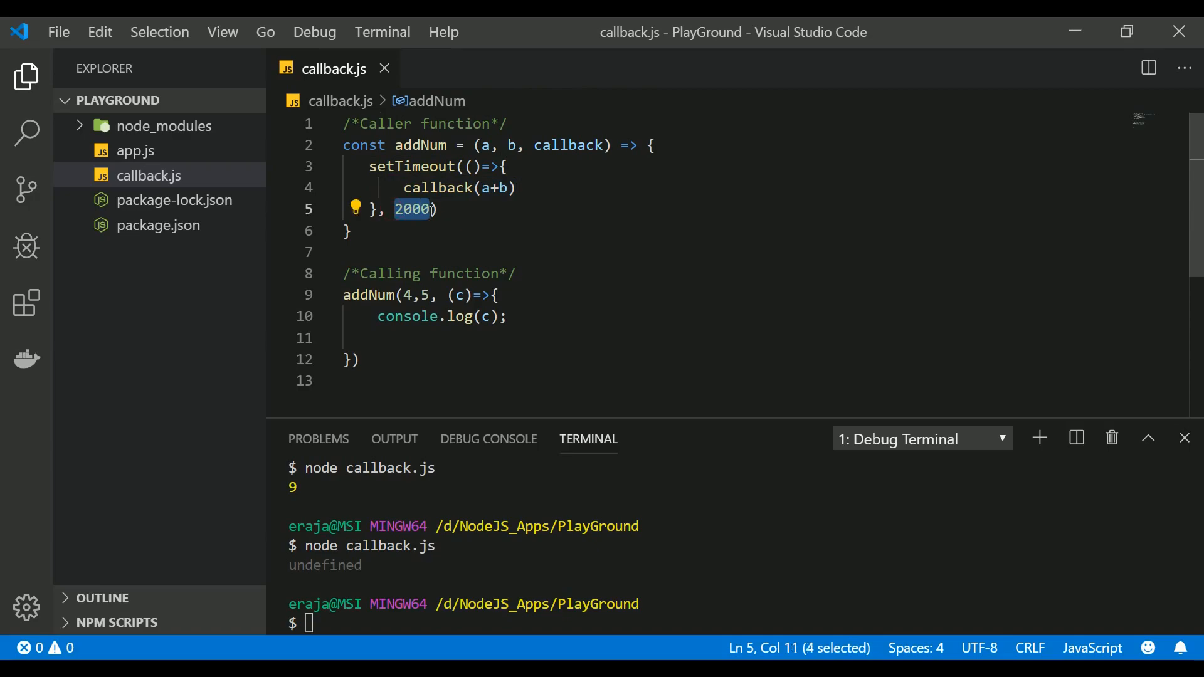
- Check callback(a+b), then delete the blank line before the addNum call's closing brackets
left_click(386, 187)
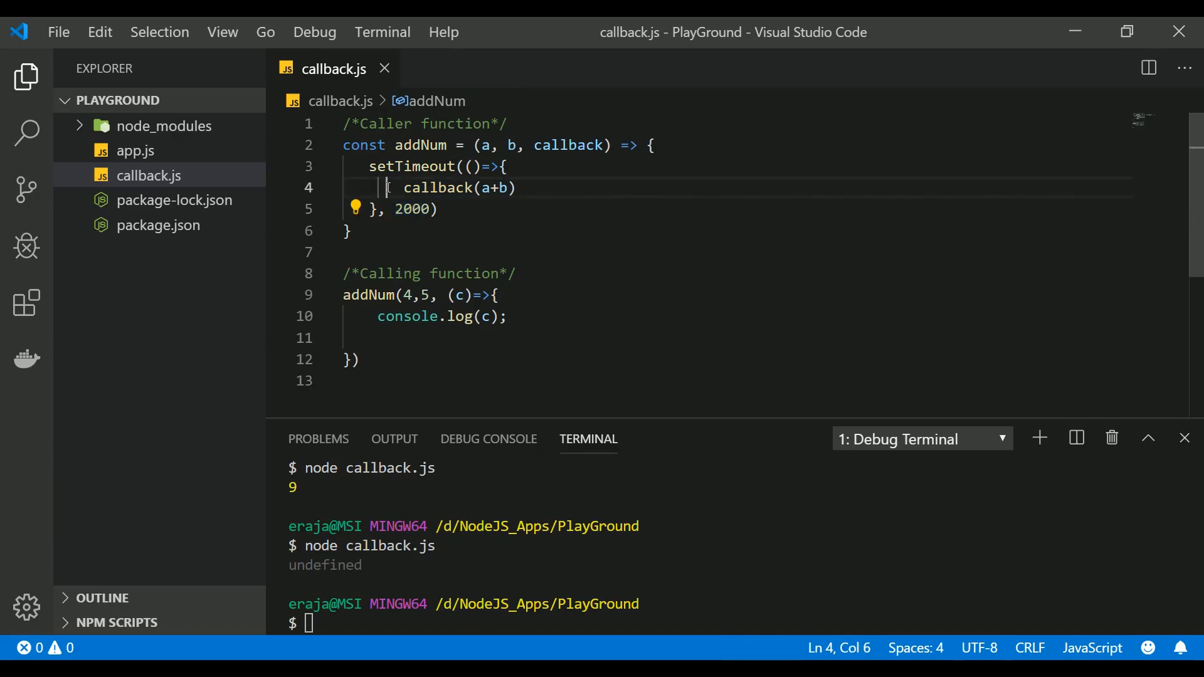
left_click(417, 187)
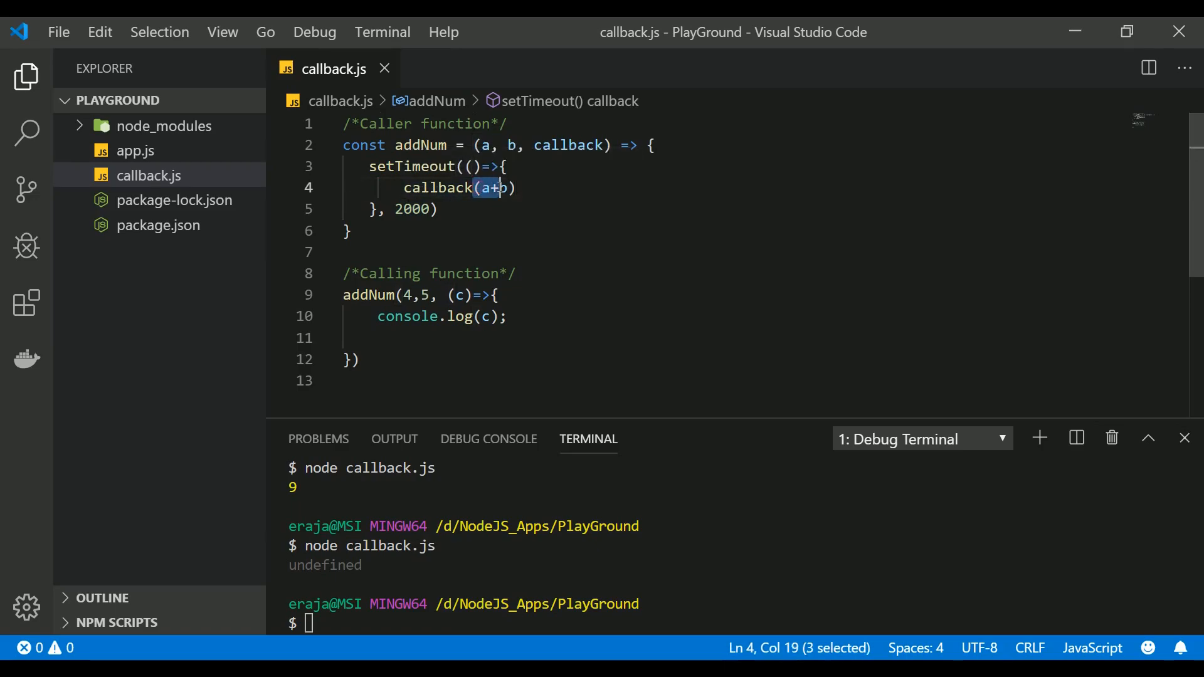
mouse_move(518, 252)
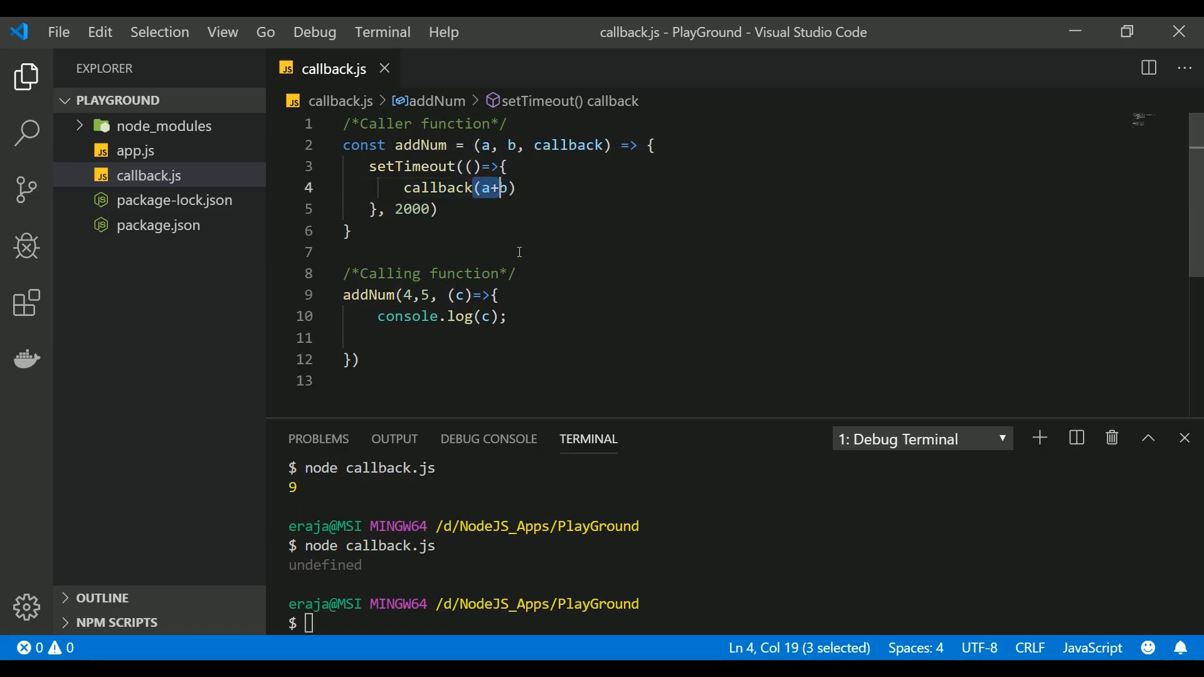
mouse_move(458, 295)
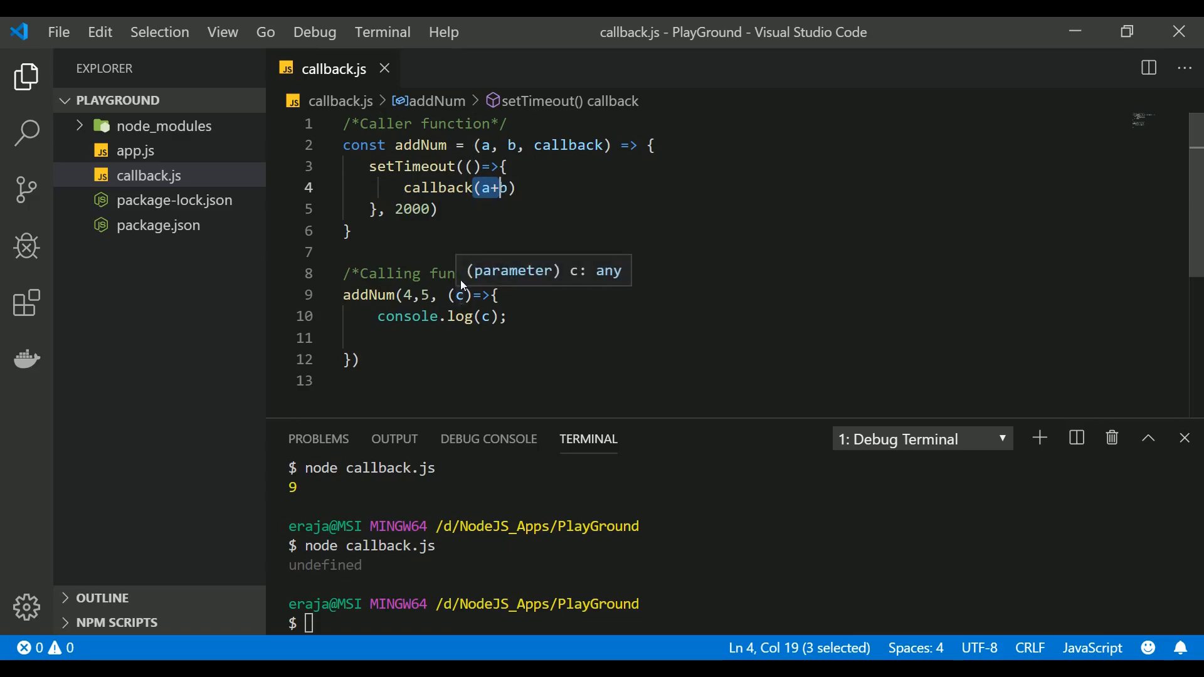
mouse_move(375, 340)
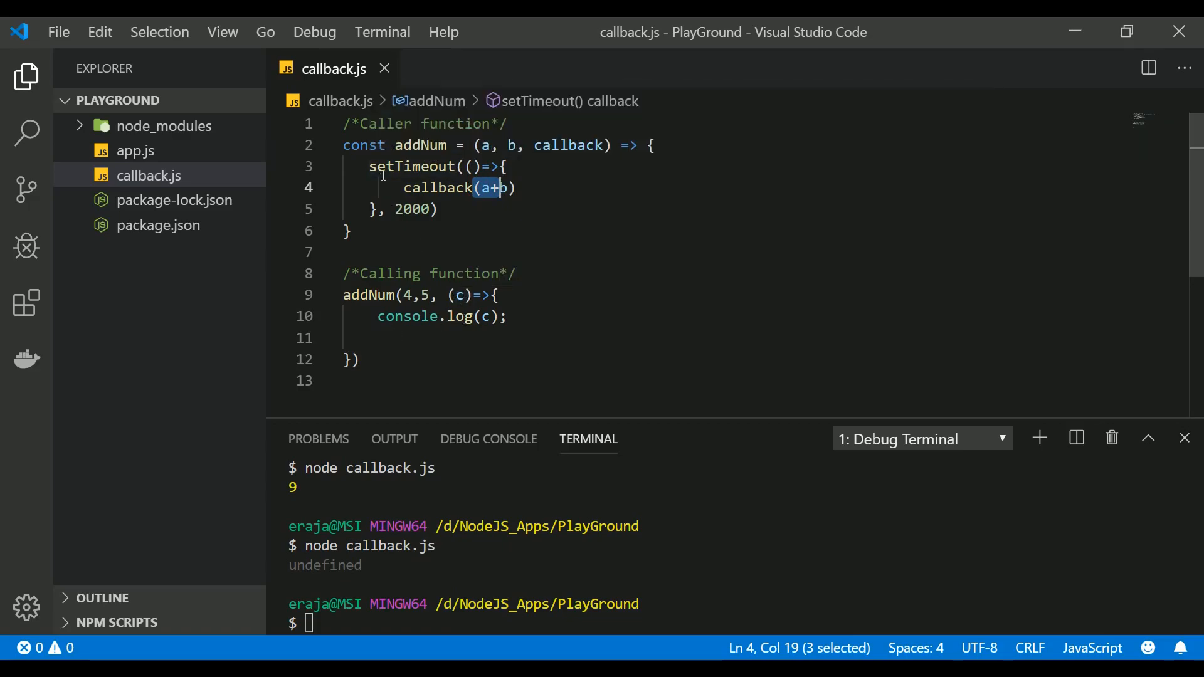
left_click(355, 339)
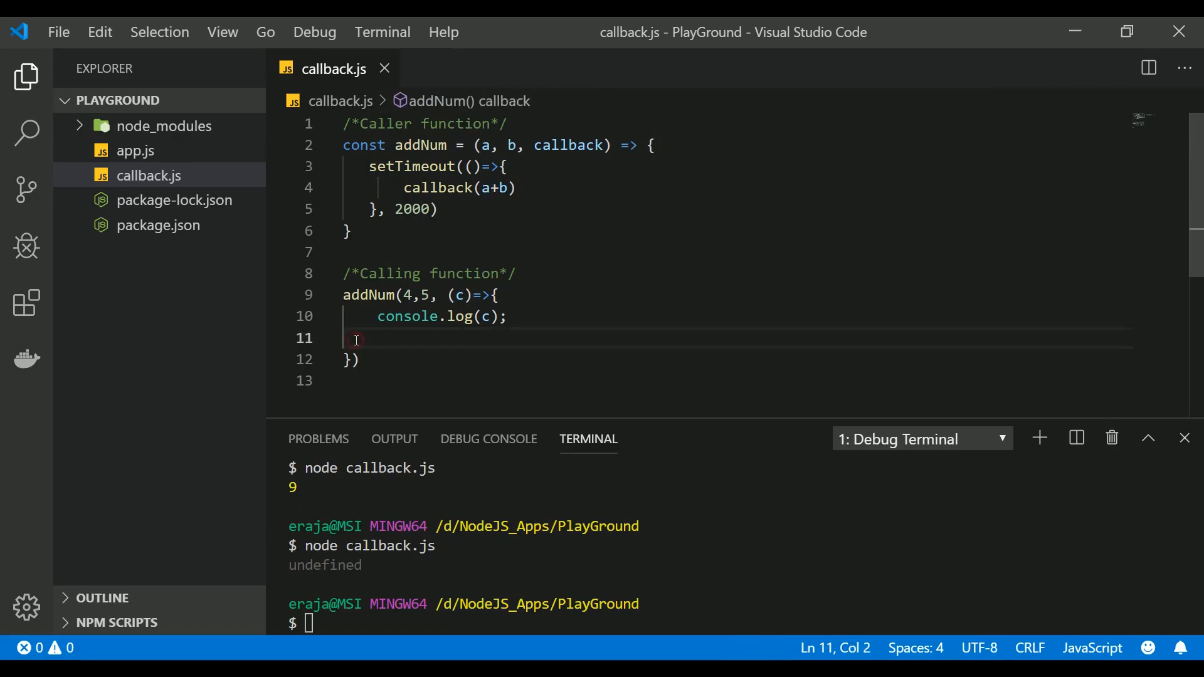
key("Backspace")
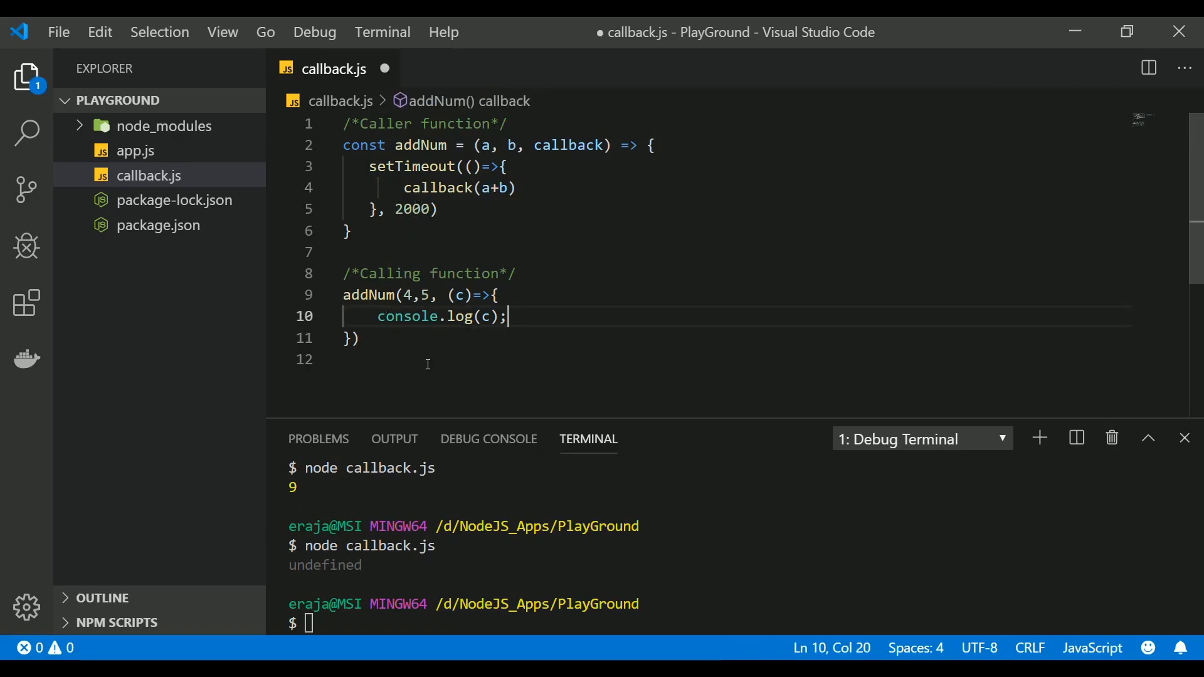
- Rerun node callback.js in the terminal so it prints 9
key("Return")
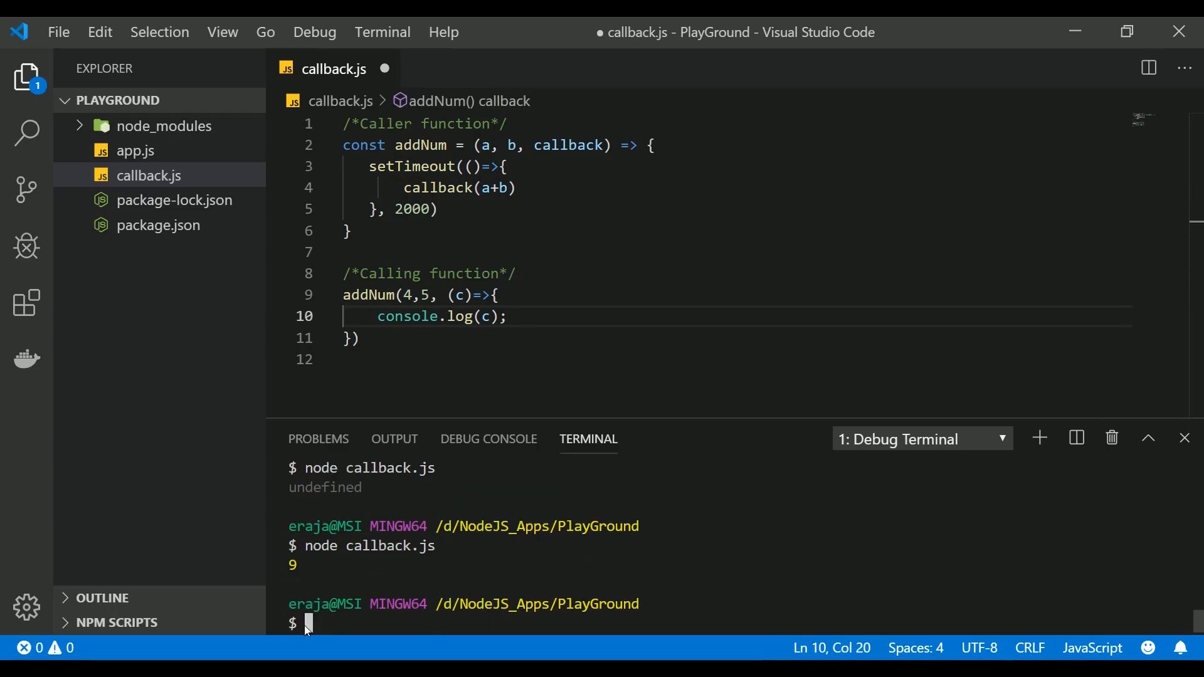
mouse_move(438, 187)
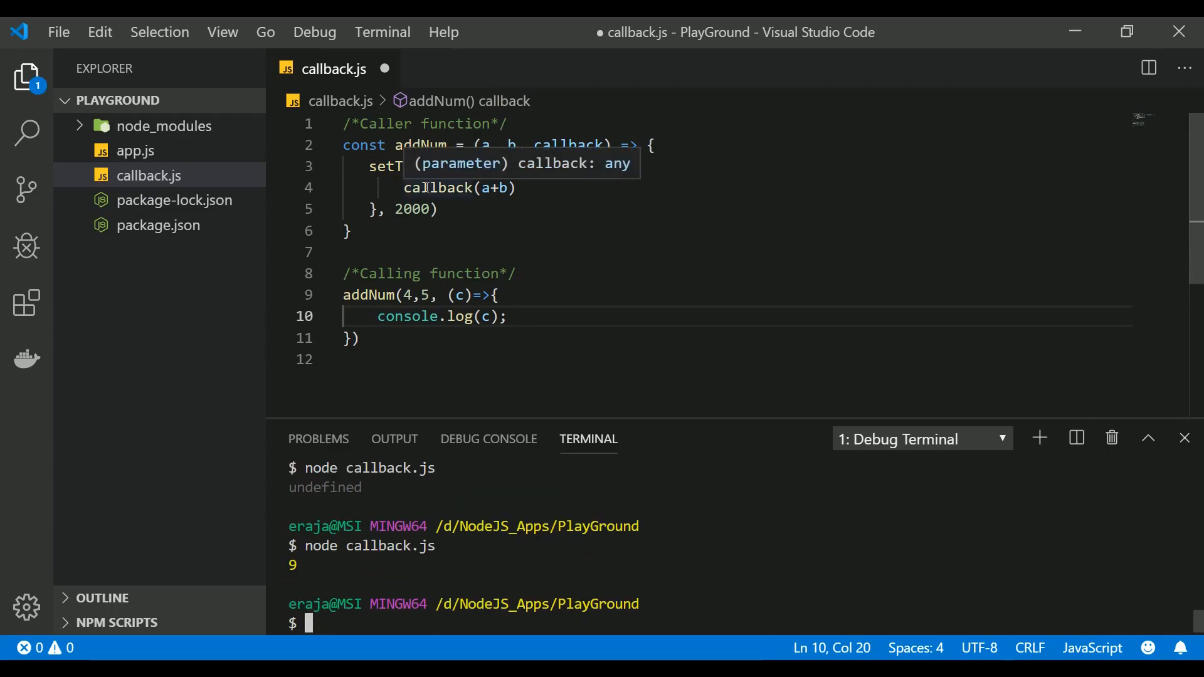
mouse_move(503, 153)
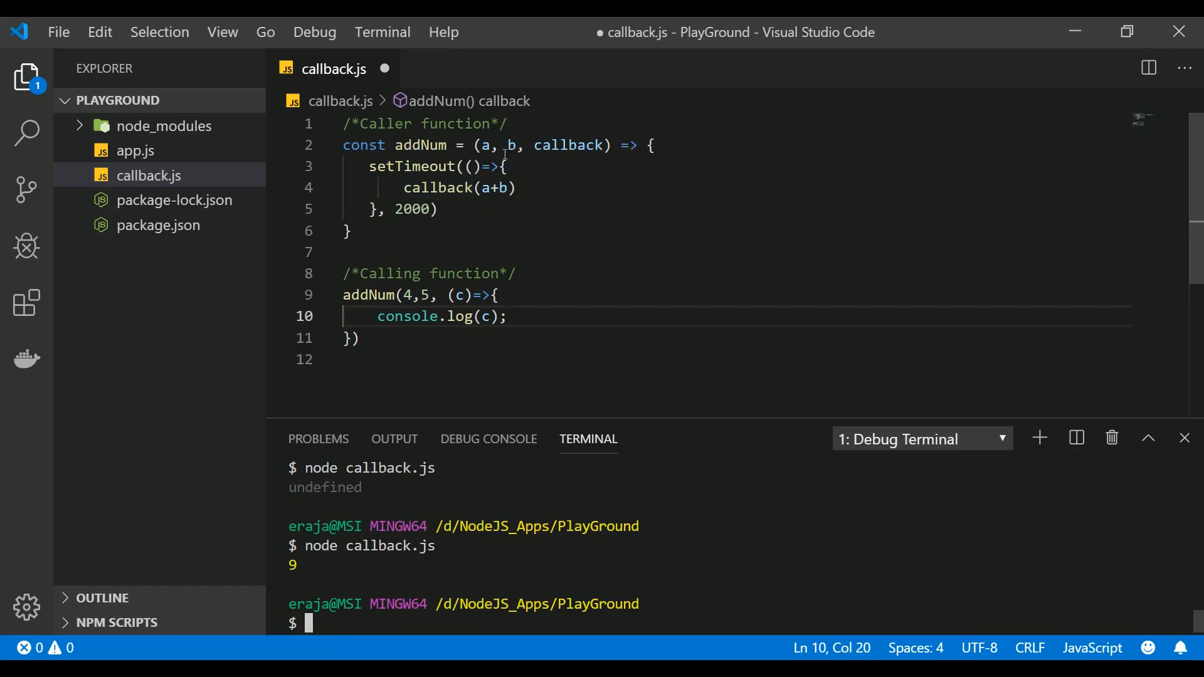
mouse_move(420, 552)
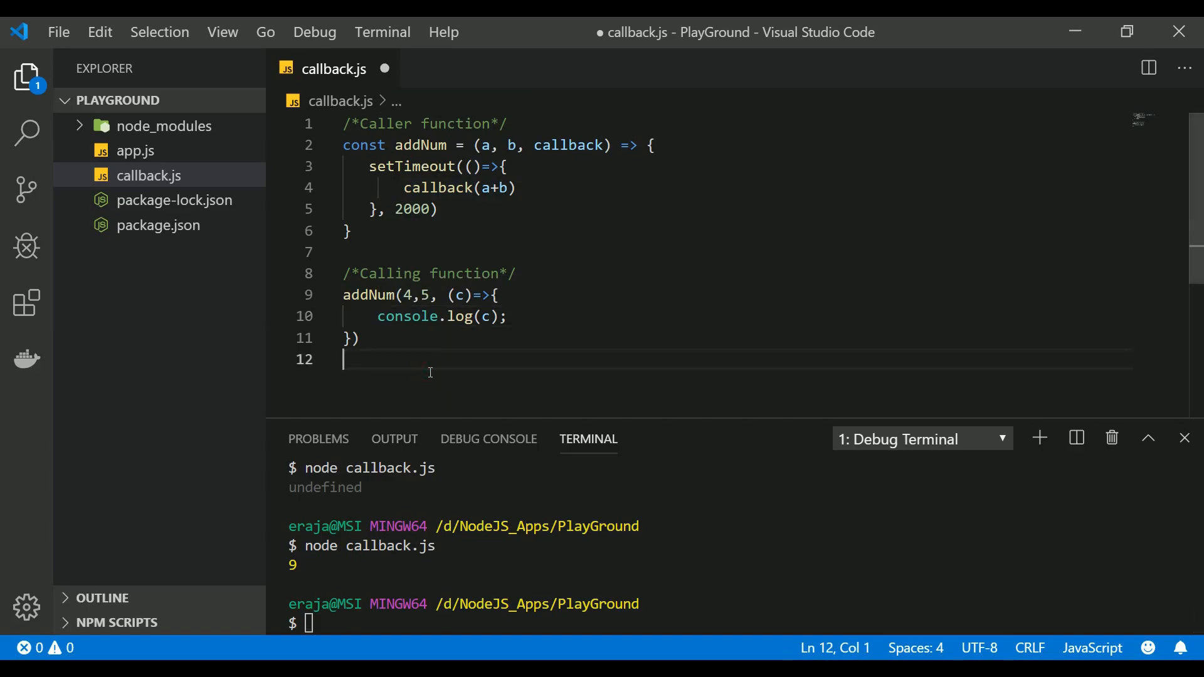
mouse_move(514, 196)
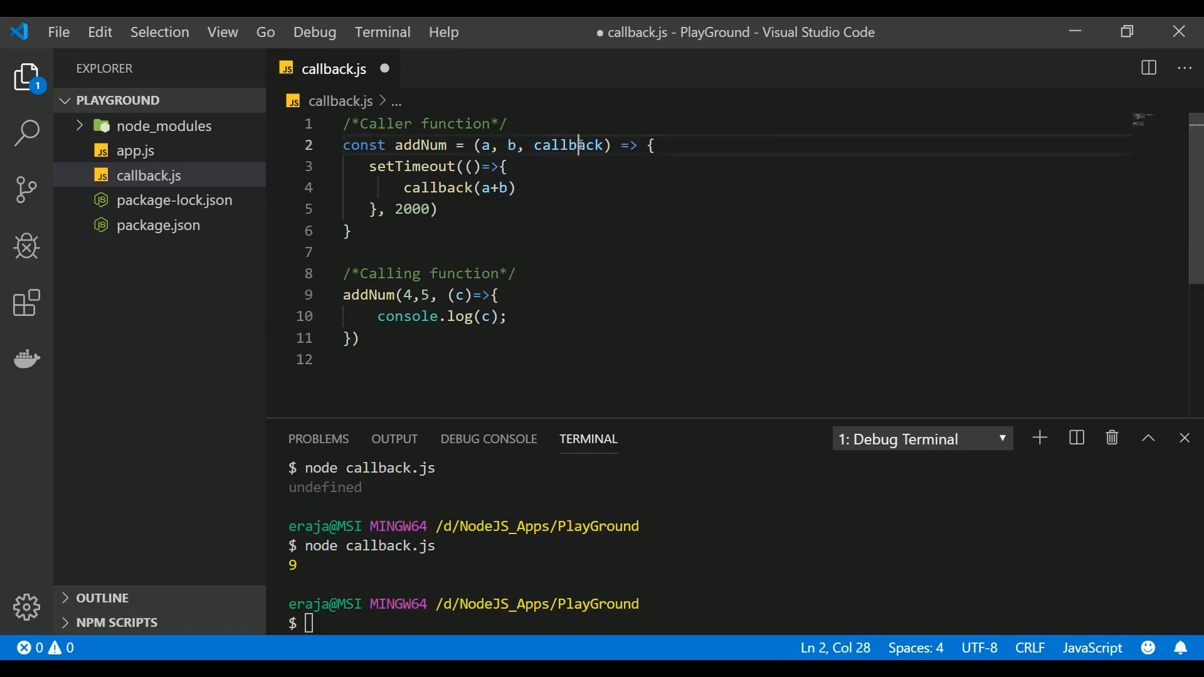
- Rename the callback parameter and its call to addNums, save, and rerun to still print 9
type("add")
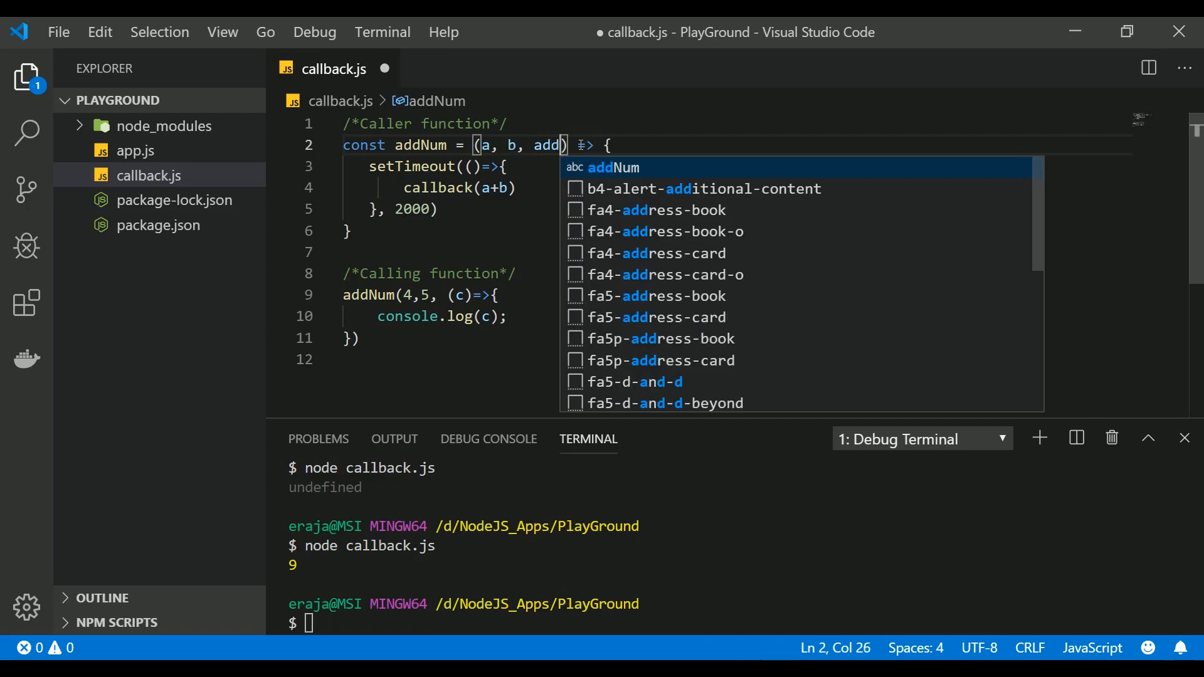
type("S")
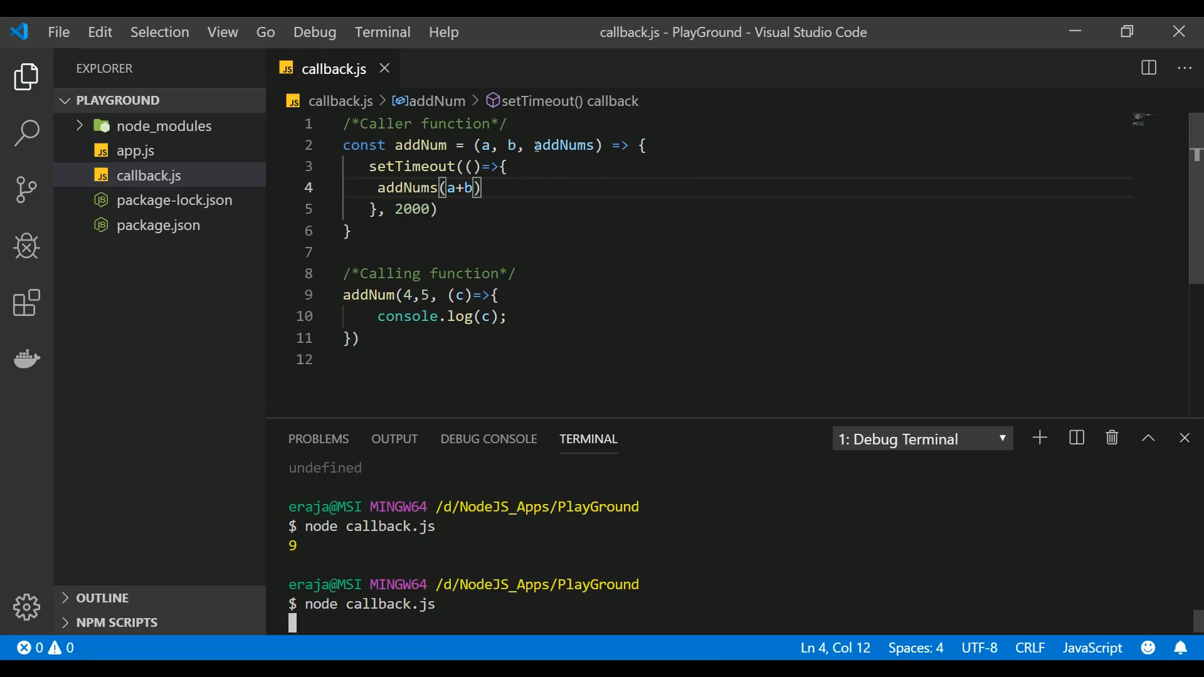
mouse_move(563, 146)
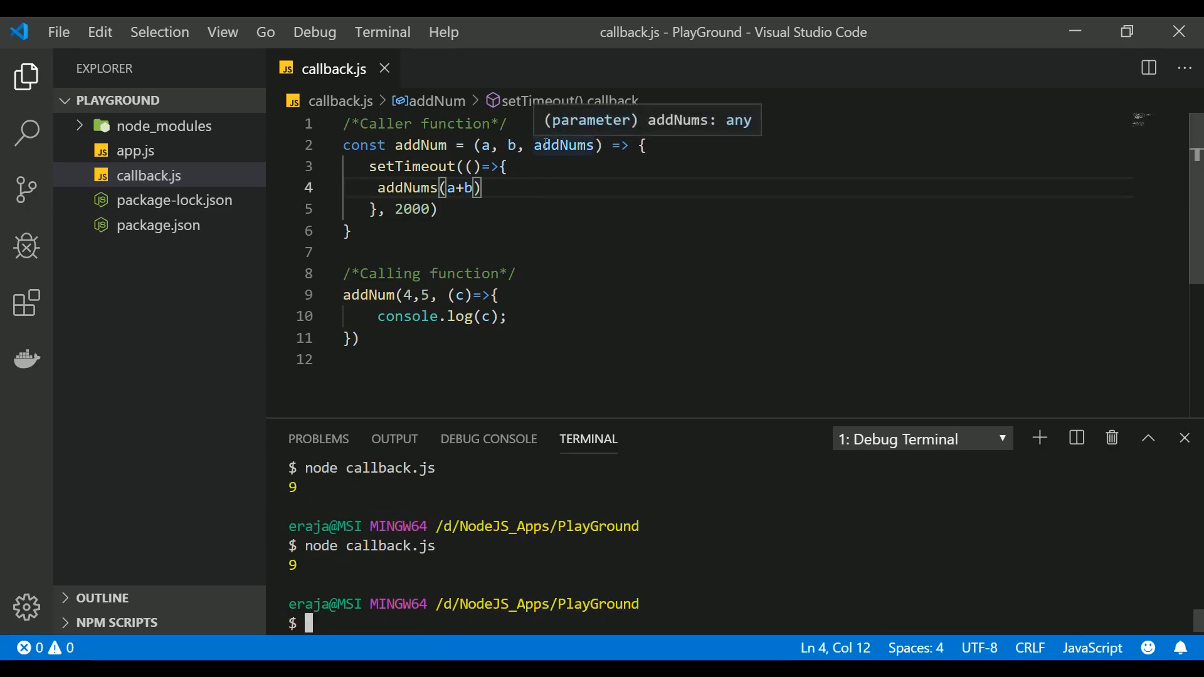
mouse_move(527, 333)
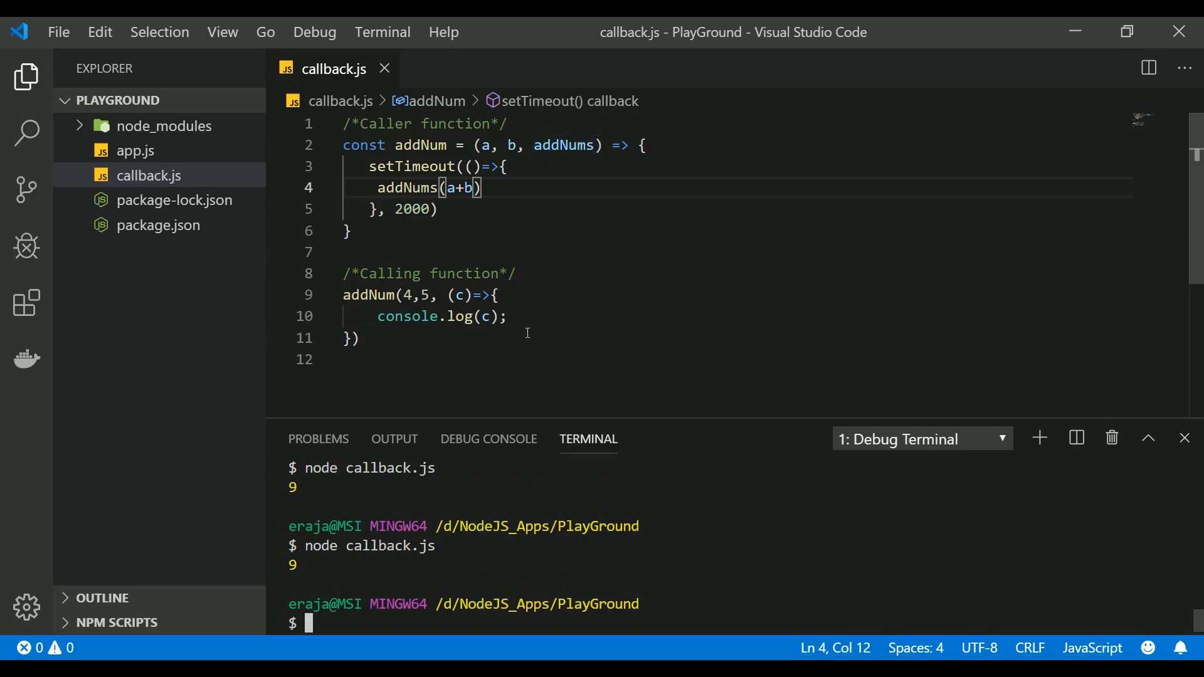
mouse_move(532, 402)
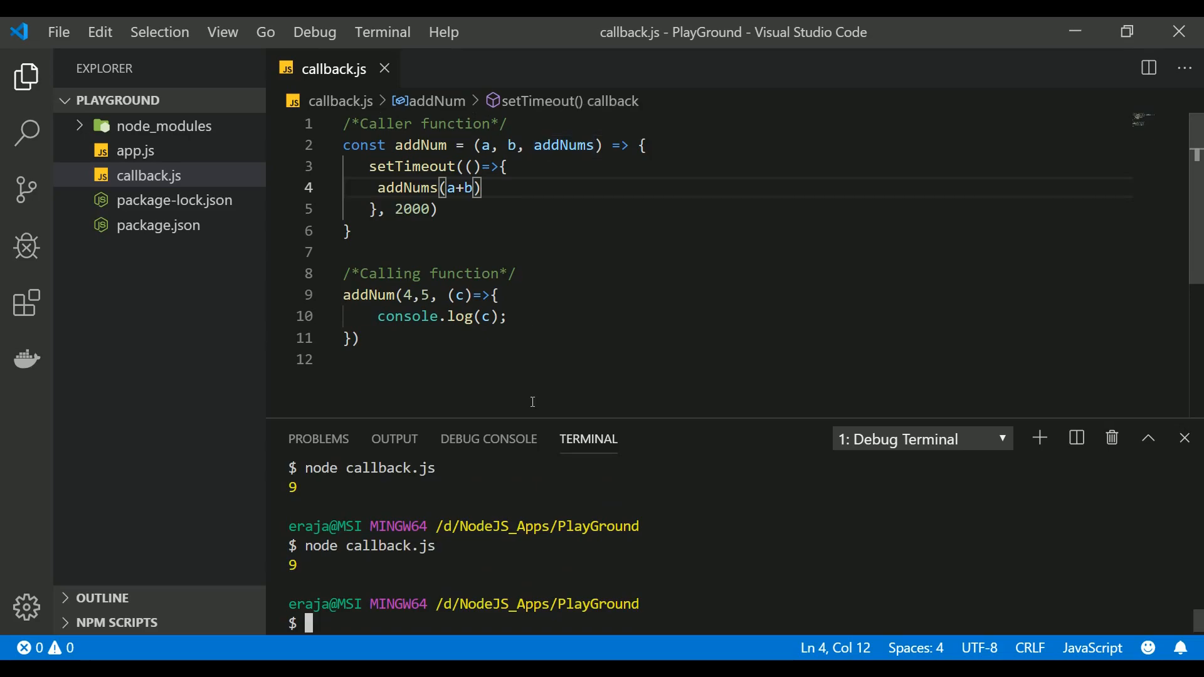